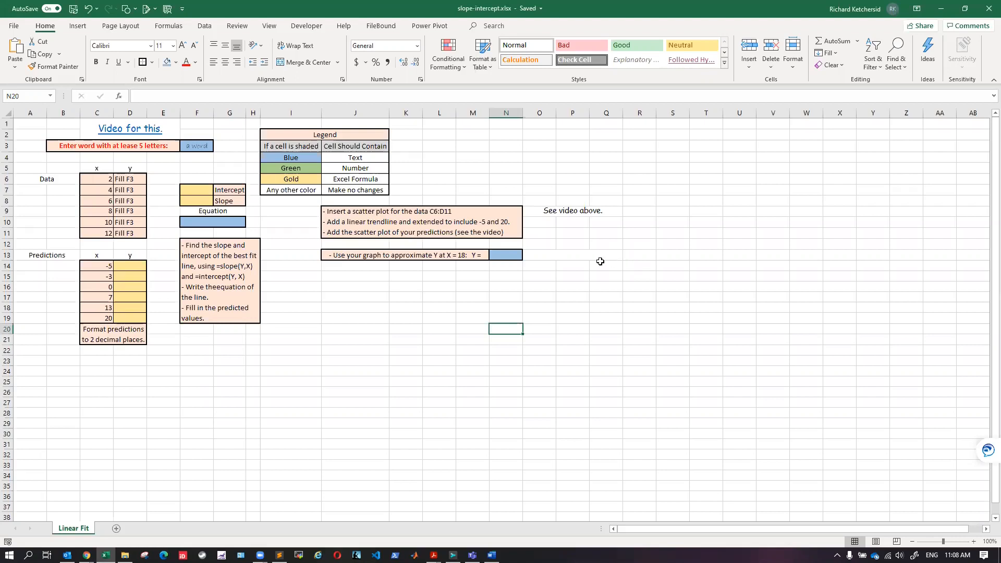
{"action": "mouse_move", "coordinate": [191, 178]}
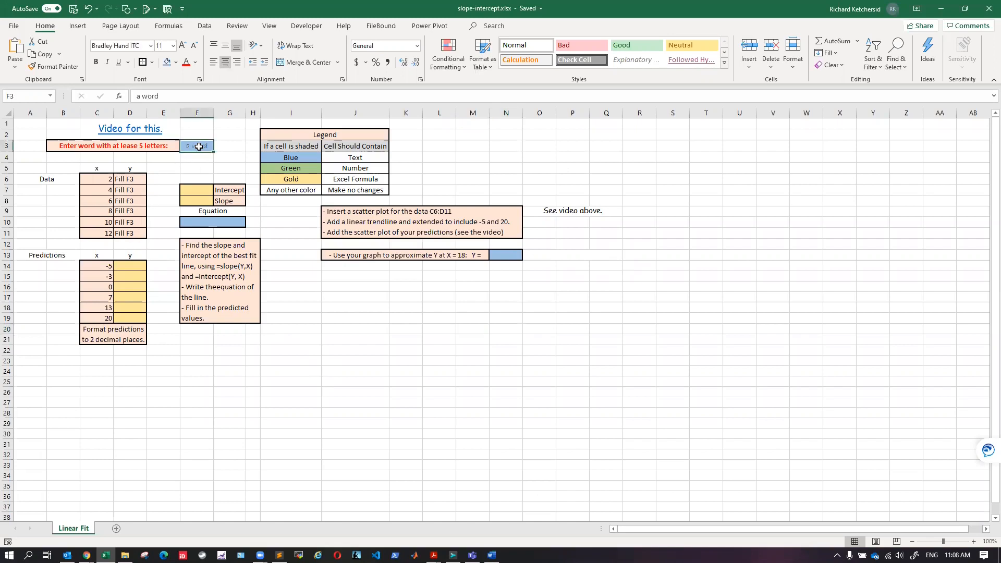
Step: Enter the word 'Richa' in the name cell to generate the y values
{"action": "type", "text": "Richa"}
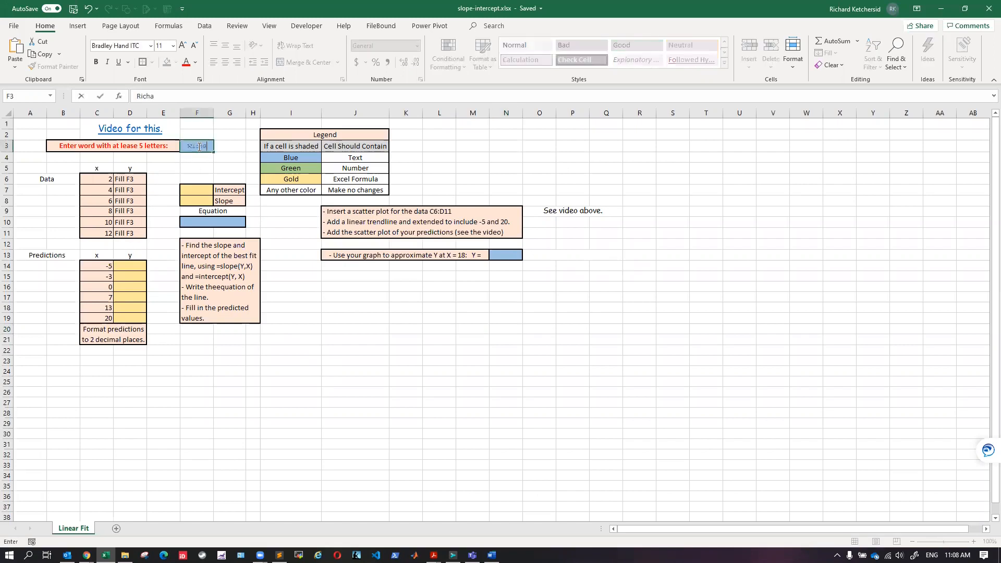
{"action": "key", "text": "Return"}
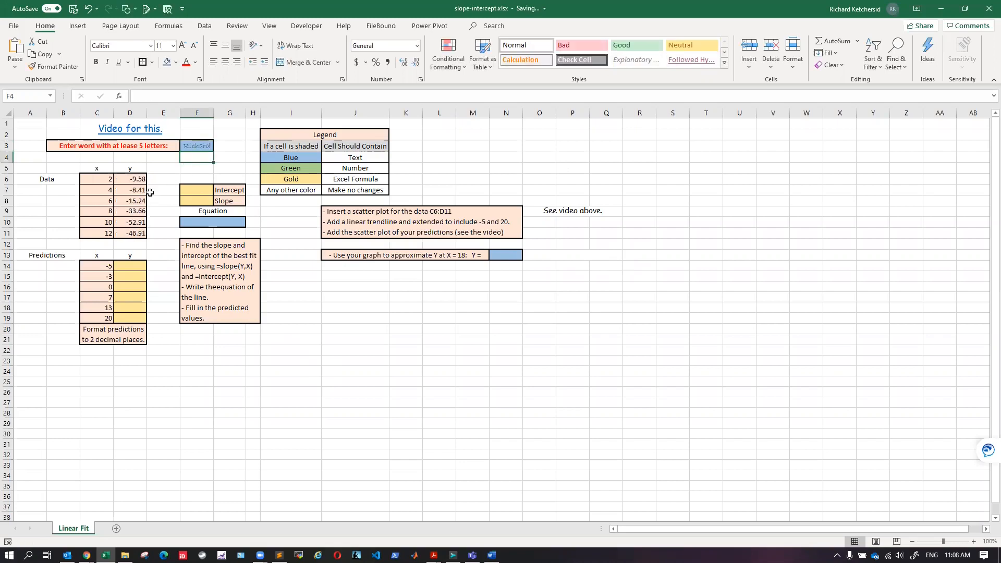
{"action": "mouse_move", "coordinate": [135, 210]}
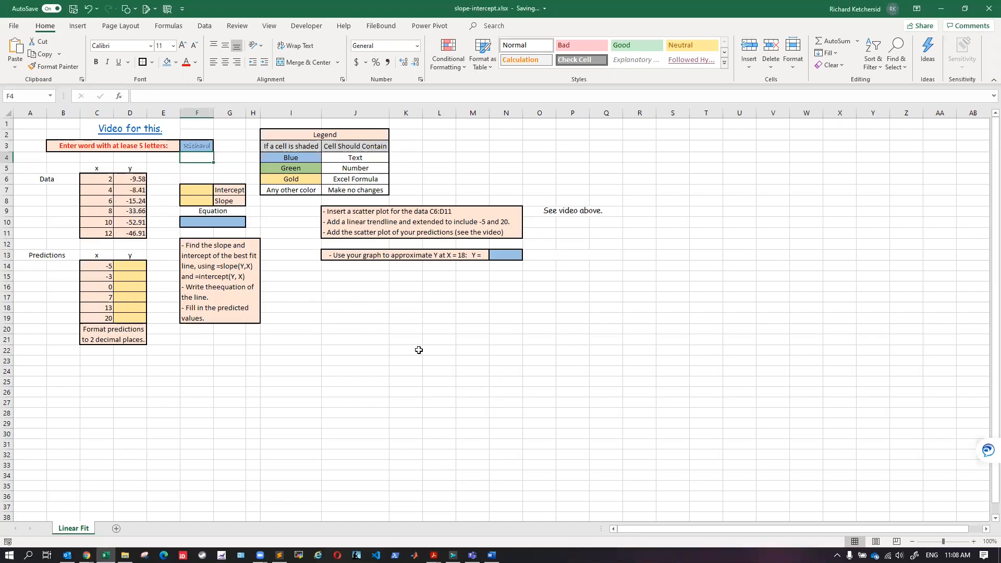
{"action": "mouse_move", "coordinate": [209, 237]}
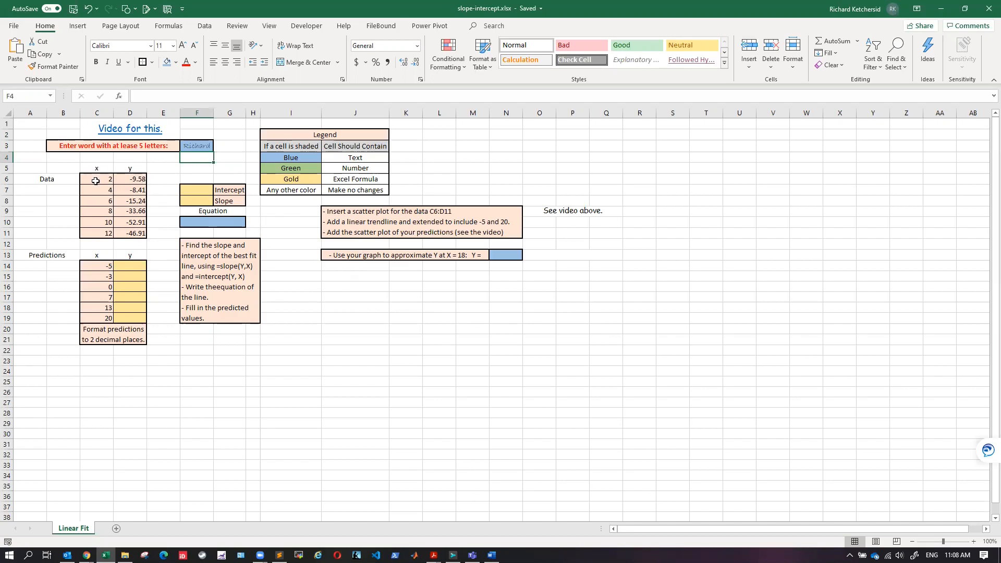
Step: Insert a scatter plot from the selected C5:D11 x–y data and return to the sheet
{"action": "left_click_drag", "start_coordinate": [96, 167], "coordinate": [129, 221]}
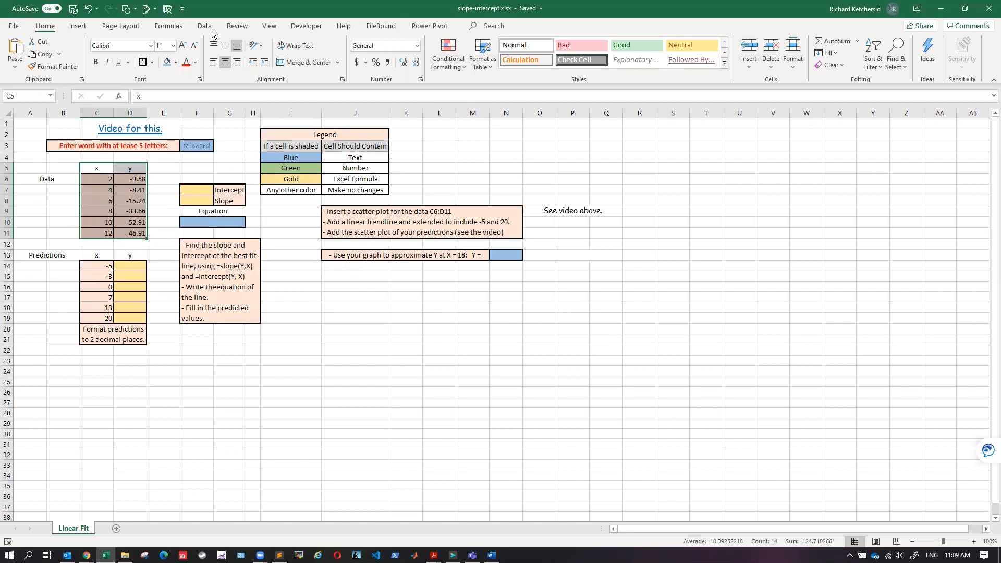
{"action": "mouse_move", "coordinate": [75, 39]}
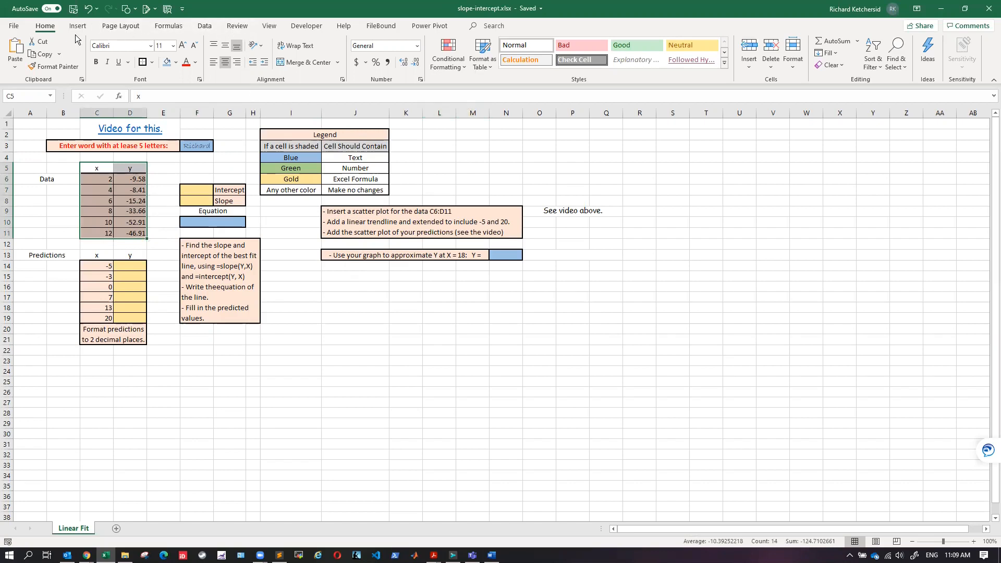
{"action": "left_click", "coordinate": [77, 25]}
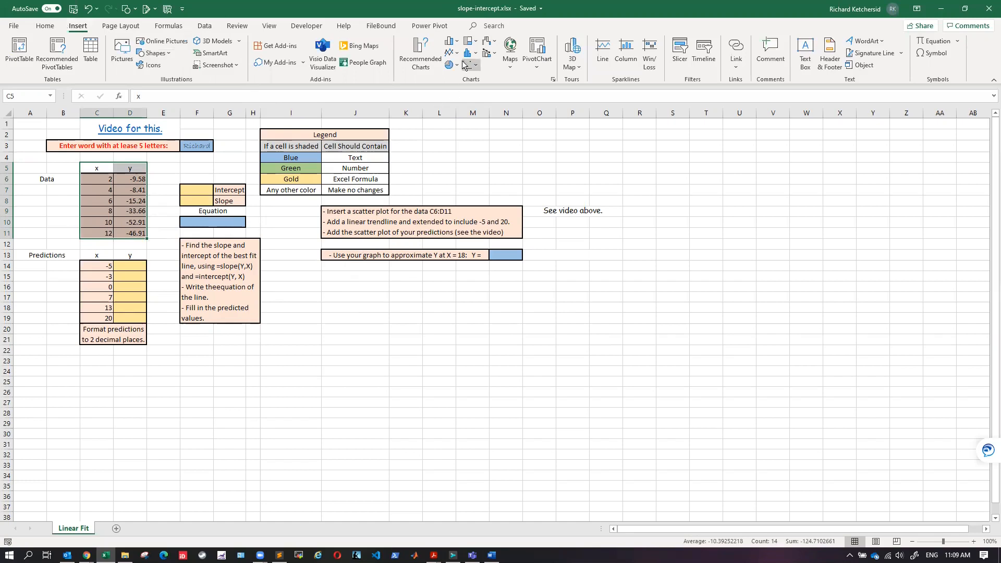
{"action": "left_click", "coordinate": [451, 53]}
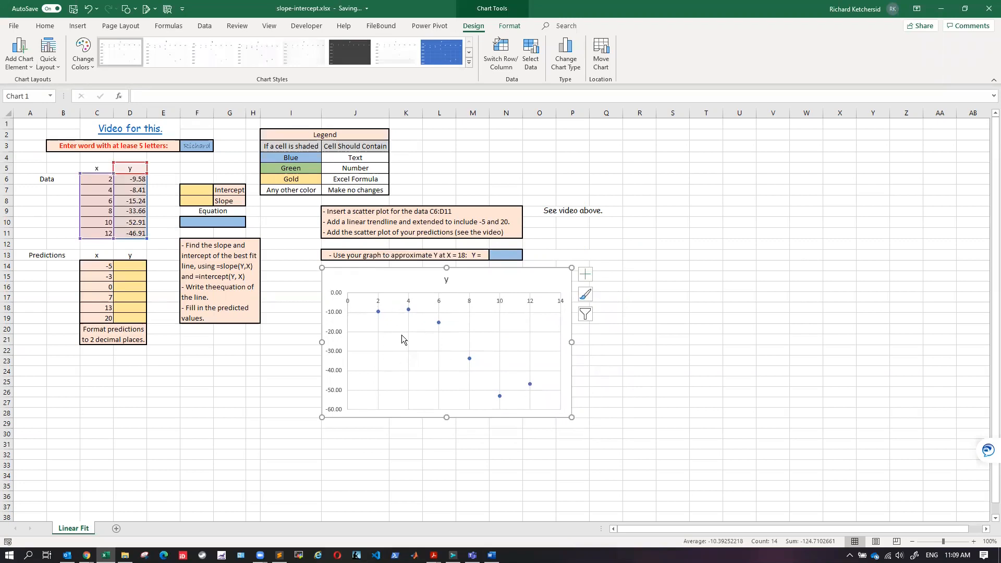
{"action": "mouse_move", "coordinate": [121, 203]}
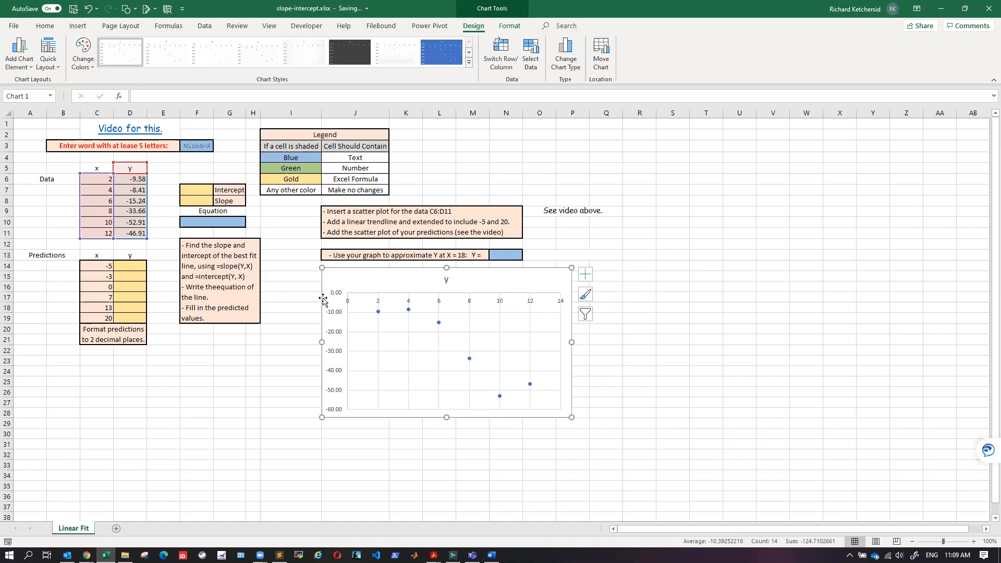
{"action": "mouse_move", "coordinate": [426, 329]}
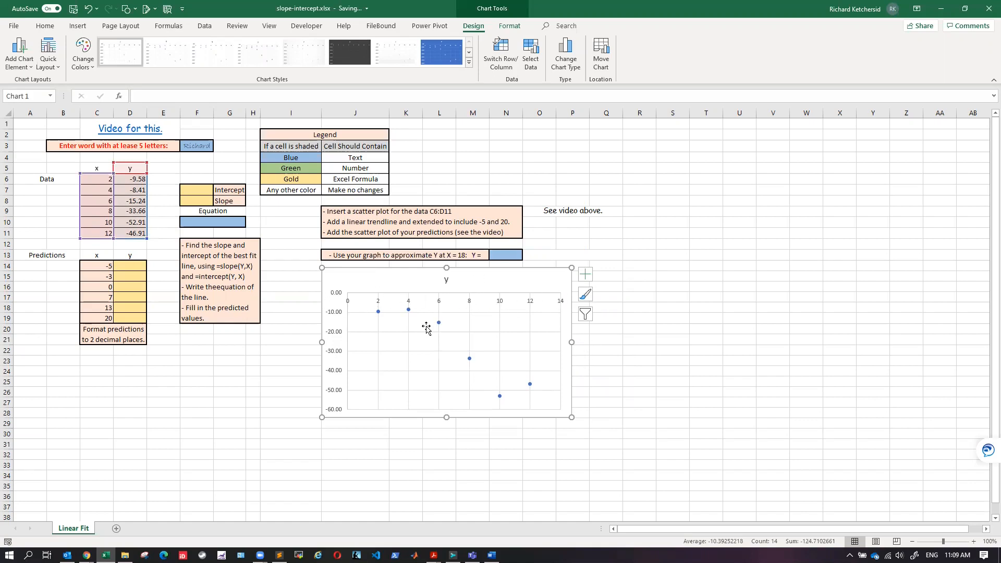
{"action": "mouse_move", "coordinate": [463, 288]}
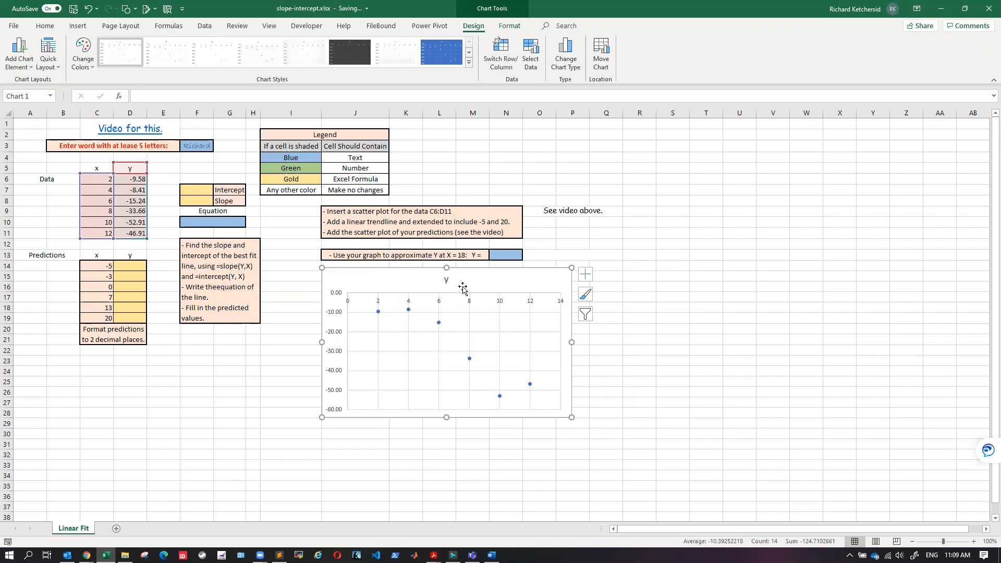
{"action": "mouse_move", "coordinate": [447, 284]}
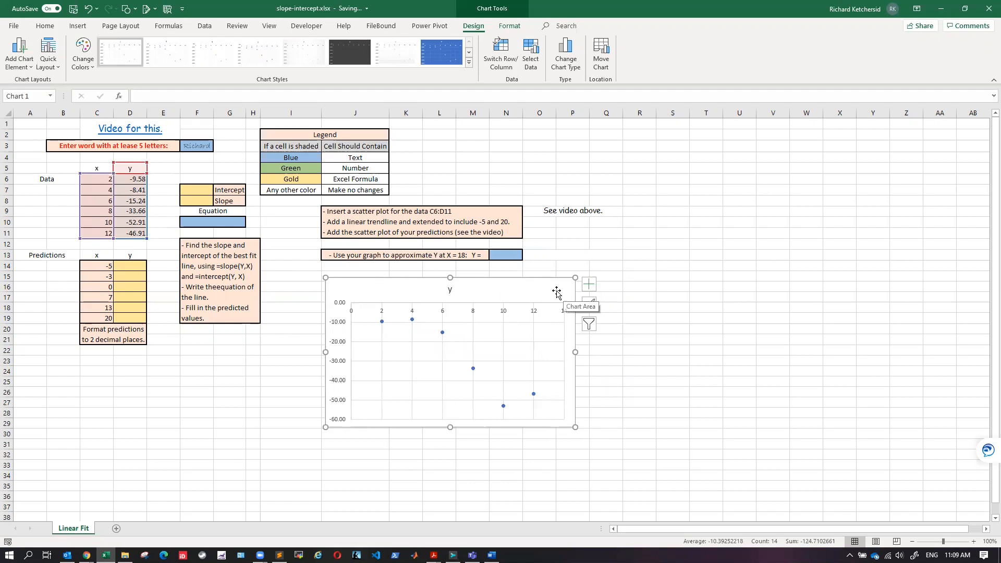
{"action": "mouse_move", "coordinate": [262, 286]}
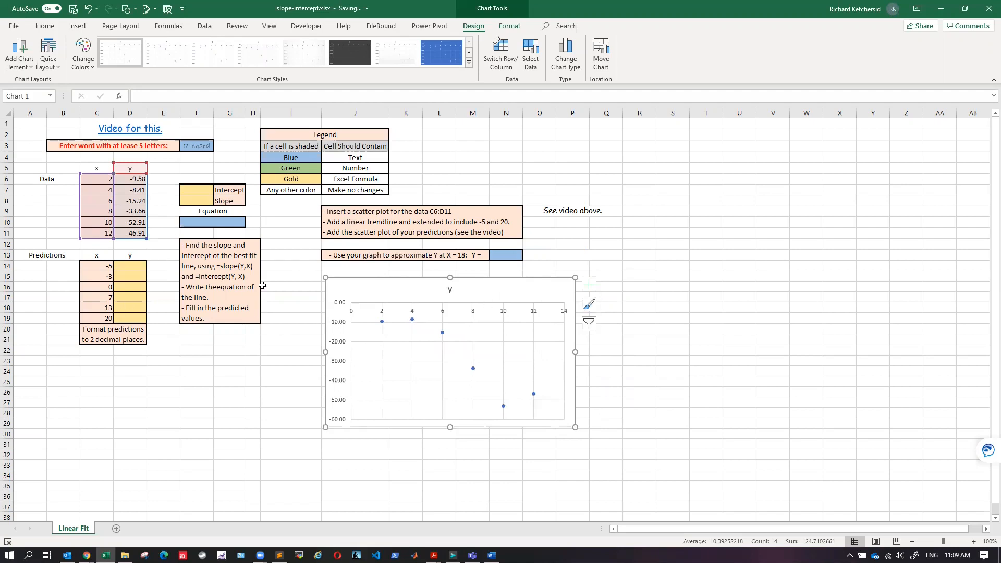
{"action": "left_click", "coordinate": [291, 285]}
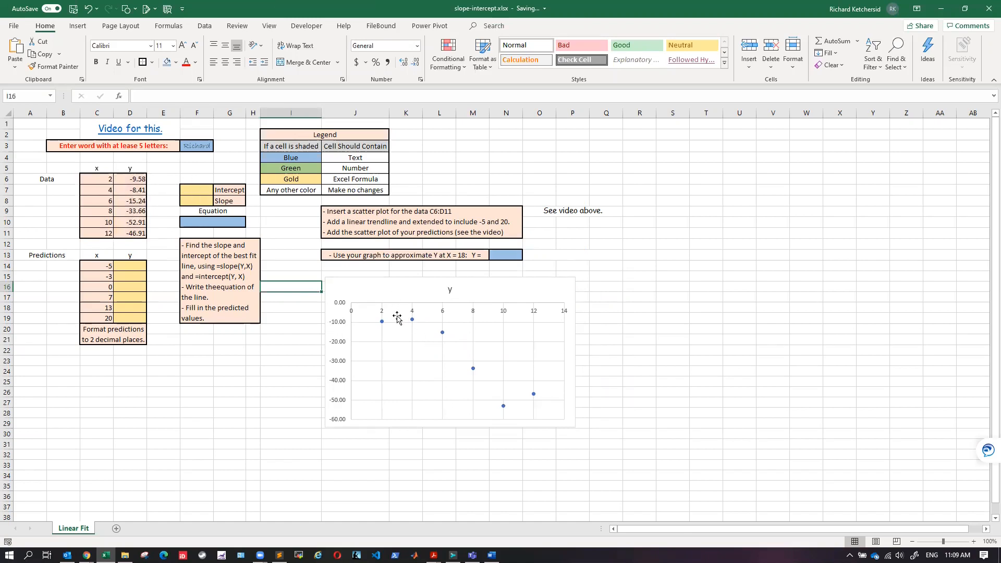
{"action": "mouse_move", "coordinate": [425, 358]}
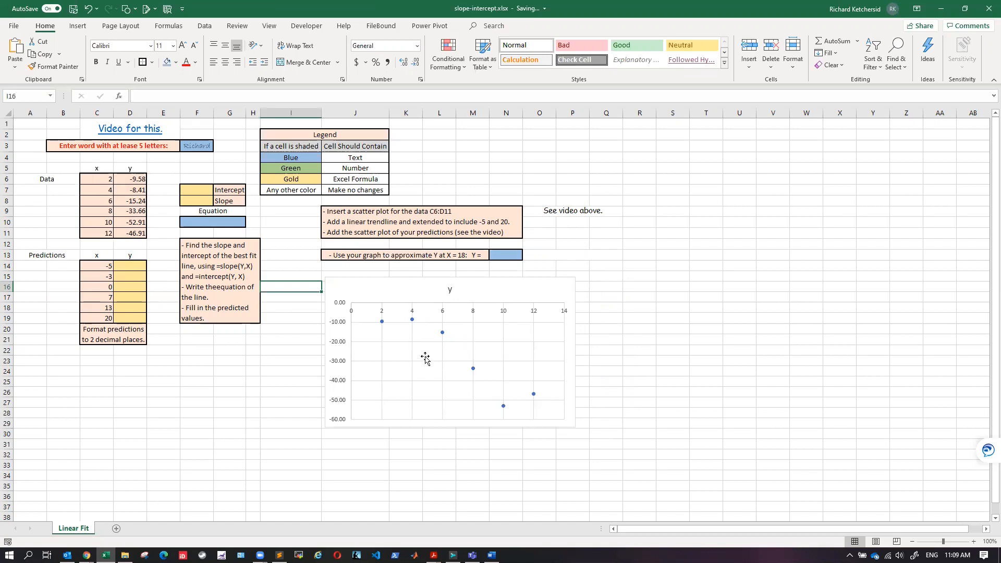
{"action": "mouse_move", "coordinate": [531, 405]}
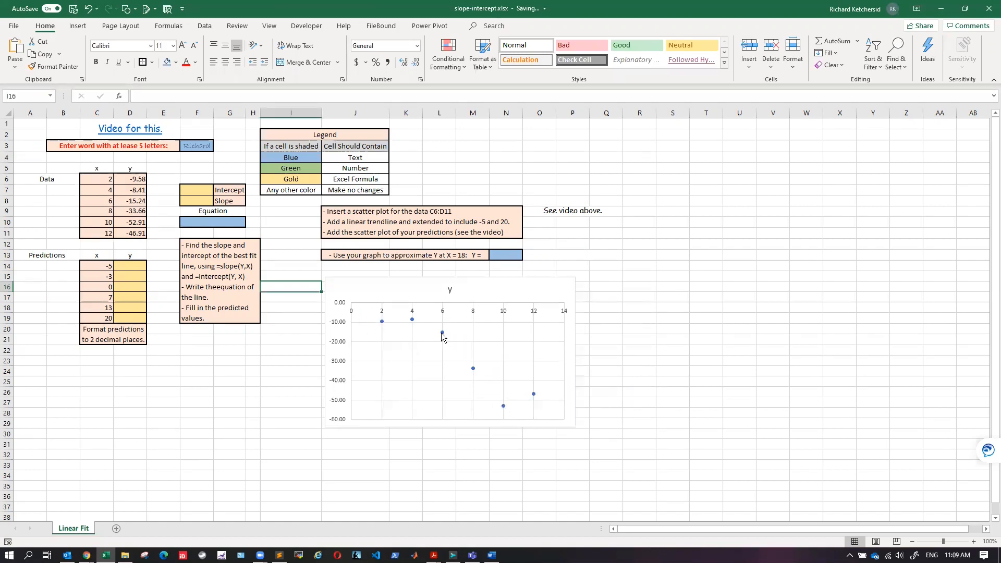
Step: Add a linear trendline to the data points, extended forward 8, with its equation displayed
{"action": "left_click", "coordinate": [444, 332]}
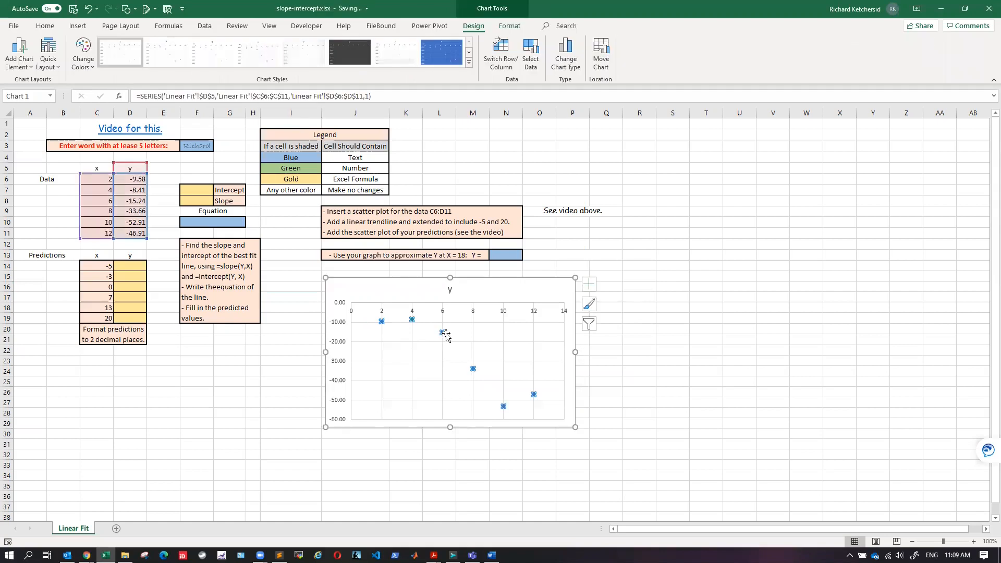
{"action": "mouse_move", "coordinate": [481, 390]}
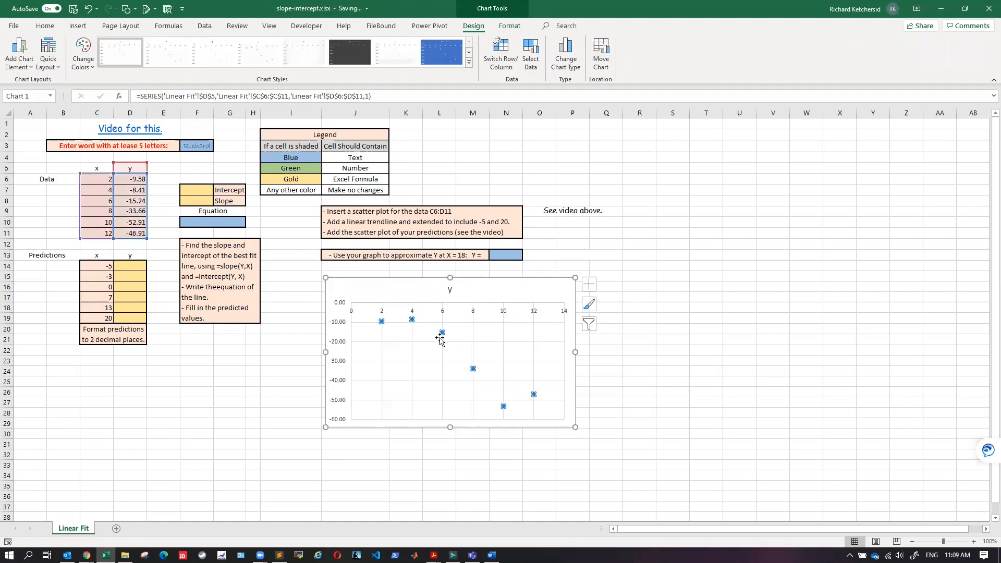
{"action": "right_click", "coordinate": [440, 331]}
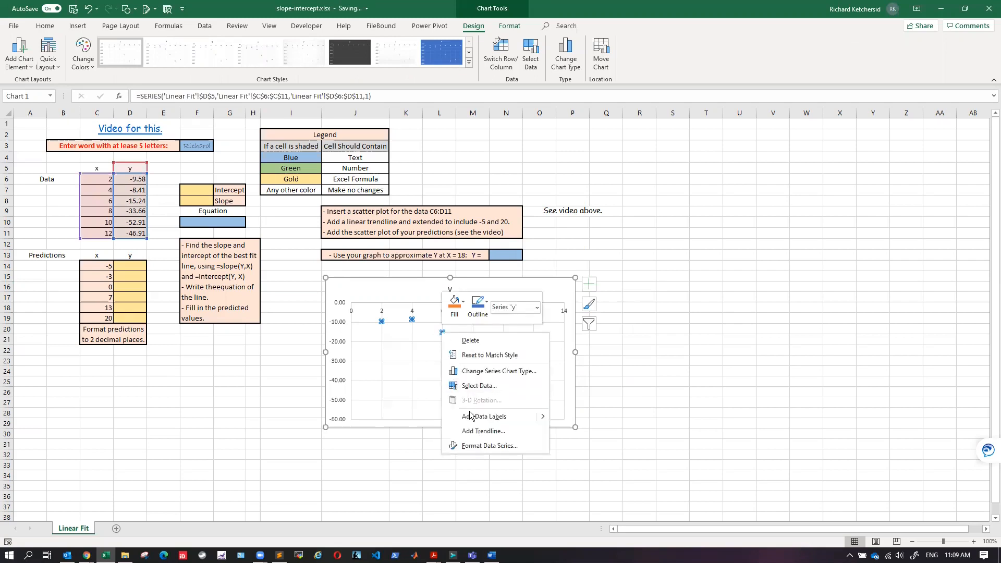
{"action": "left_click", "coordinate": [484, 431]}
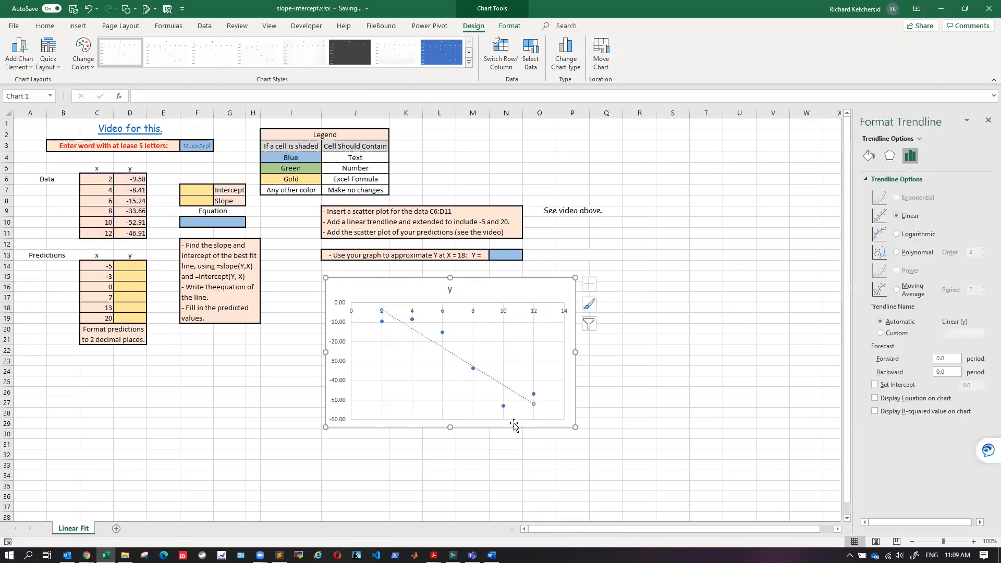
{"action": "mouse_move", "coordinate": [164, 354]}
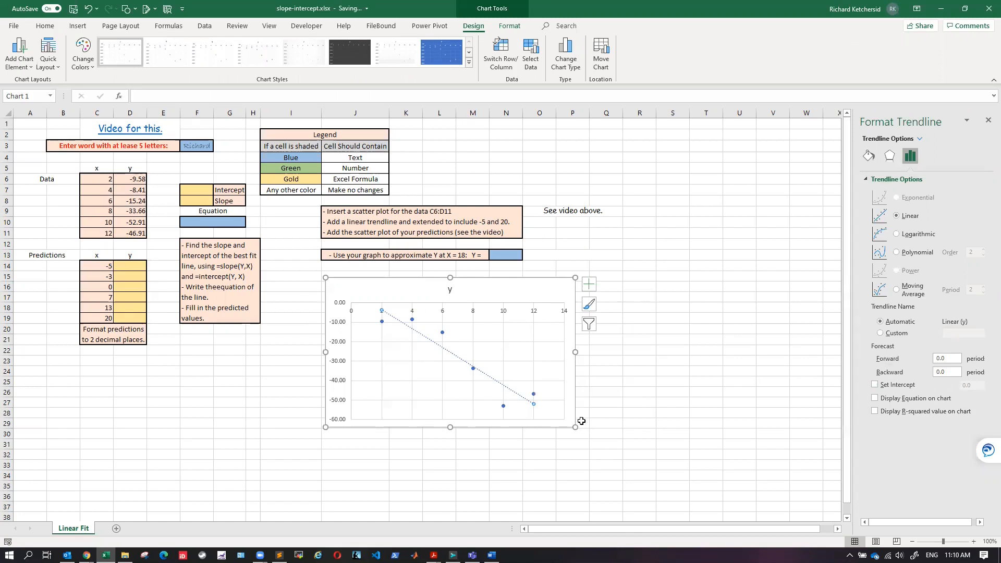
{"action": "mouse_move", "coordinate": [531, 317]}
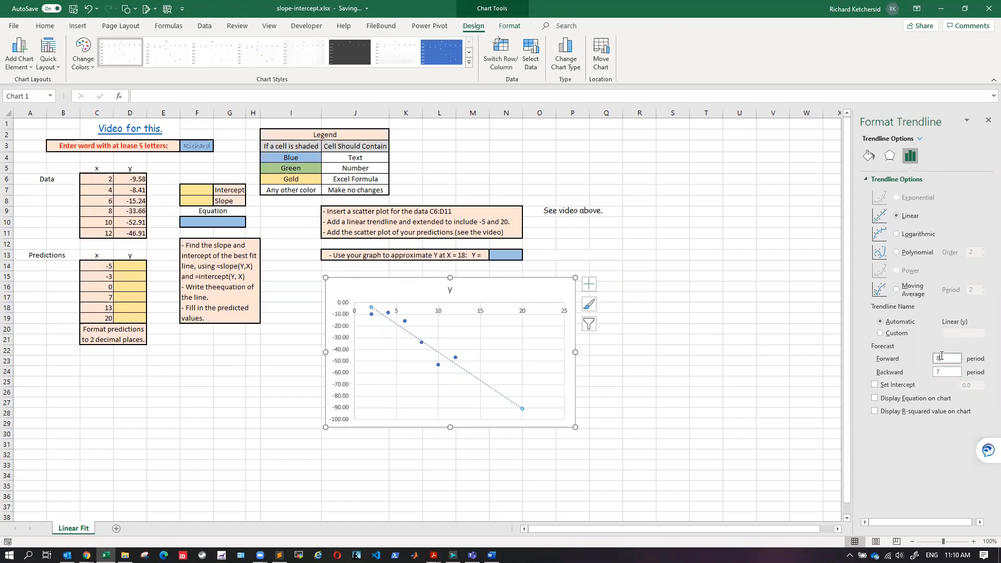
{"action": "type", "text": "8"}
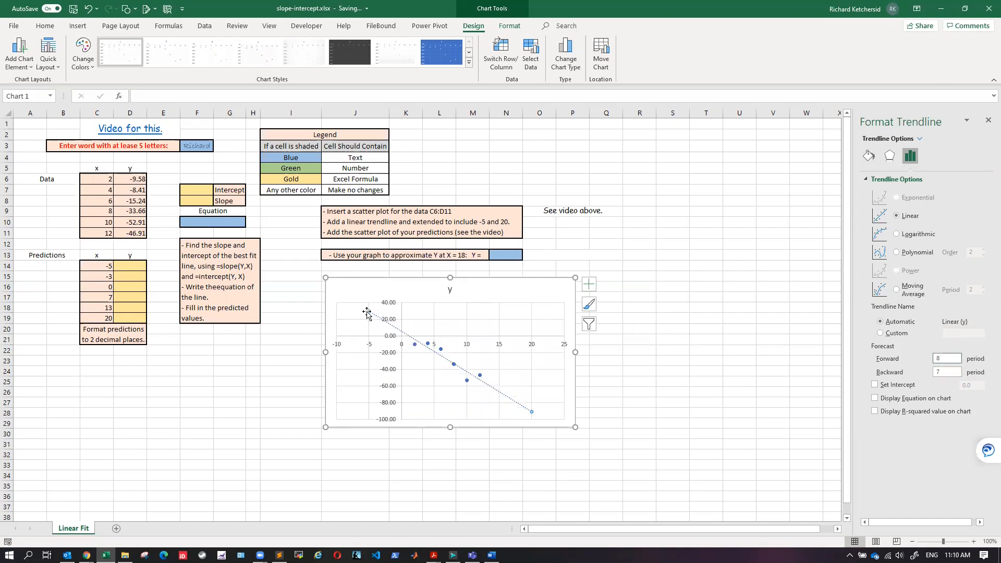
{"action": "mouse_move", "coordinate": [440, 367]}
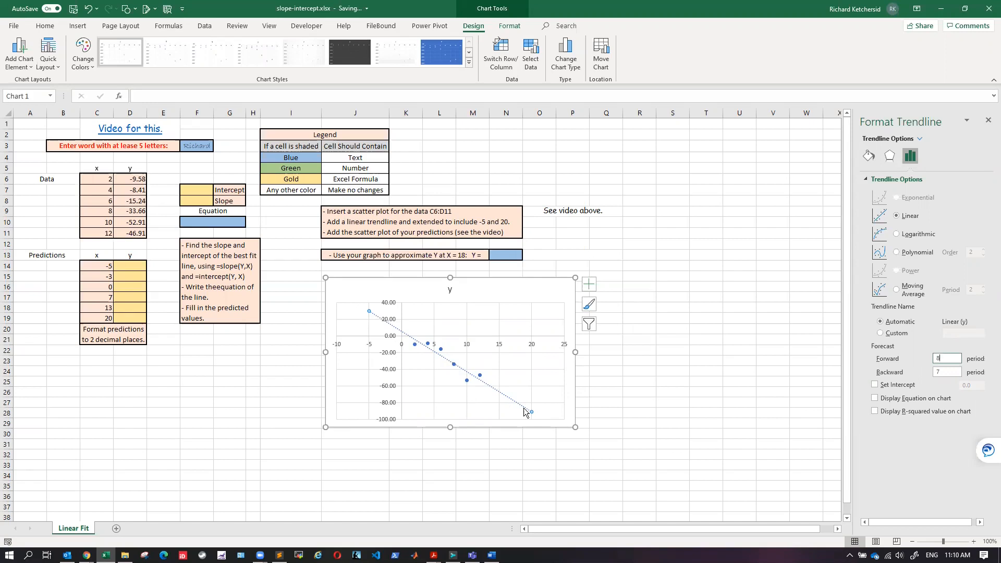
{"action": "mouse_move", "coordinate": [437, 380]}
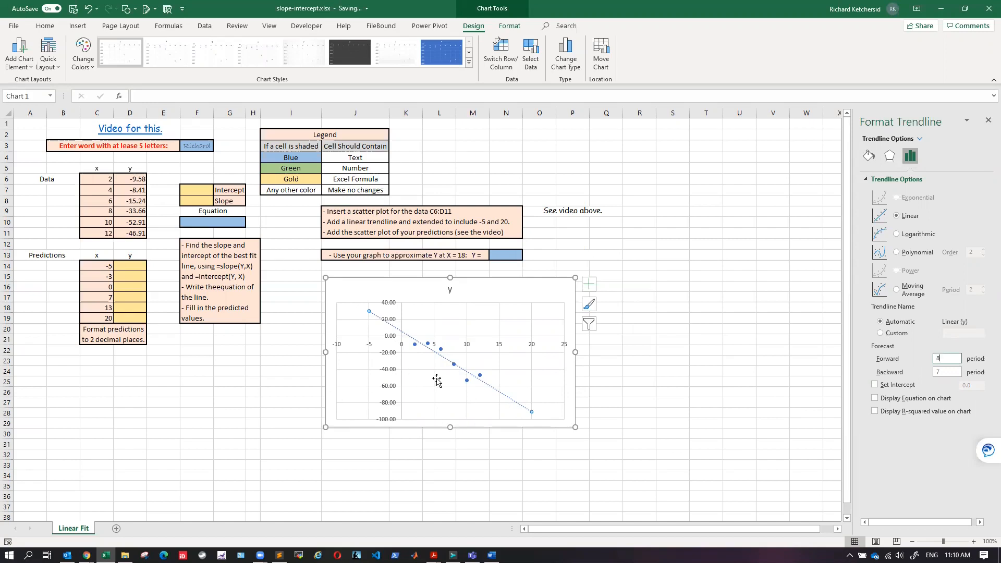
{"action": "mouse_move", "coordinate": [484, 385]}
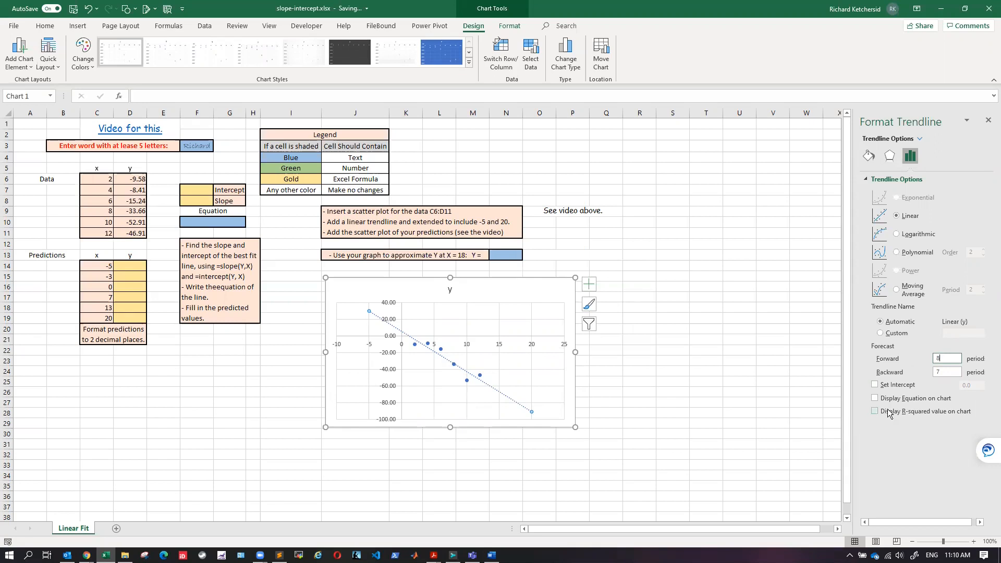
{"action": "left_click", "coordinate": [875, 397]}
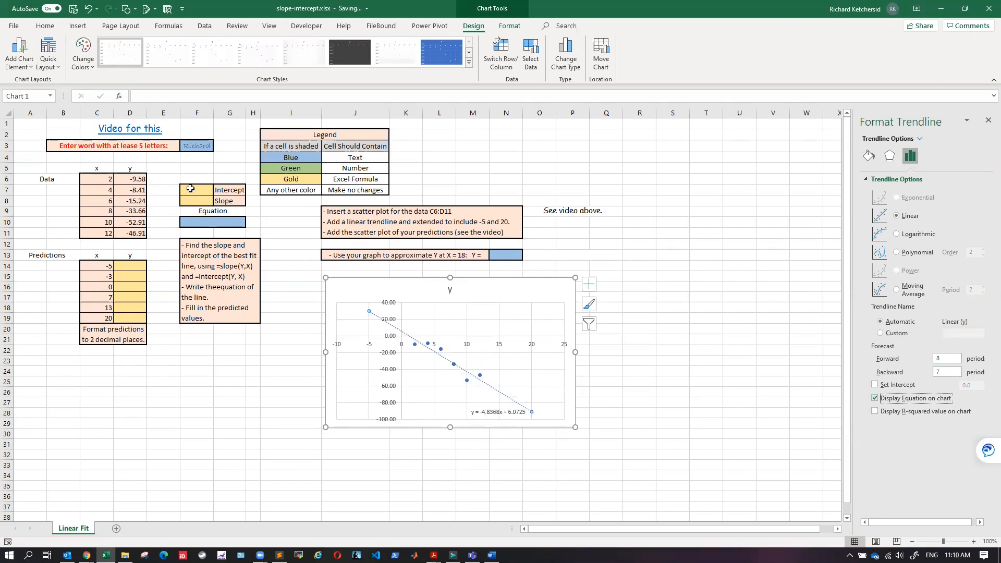
Step: Compute the intercept in F7 with INTERCEPT using D6:D11 as y values
{"action": "left_click", "coordinate": [197, 190]}
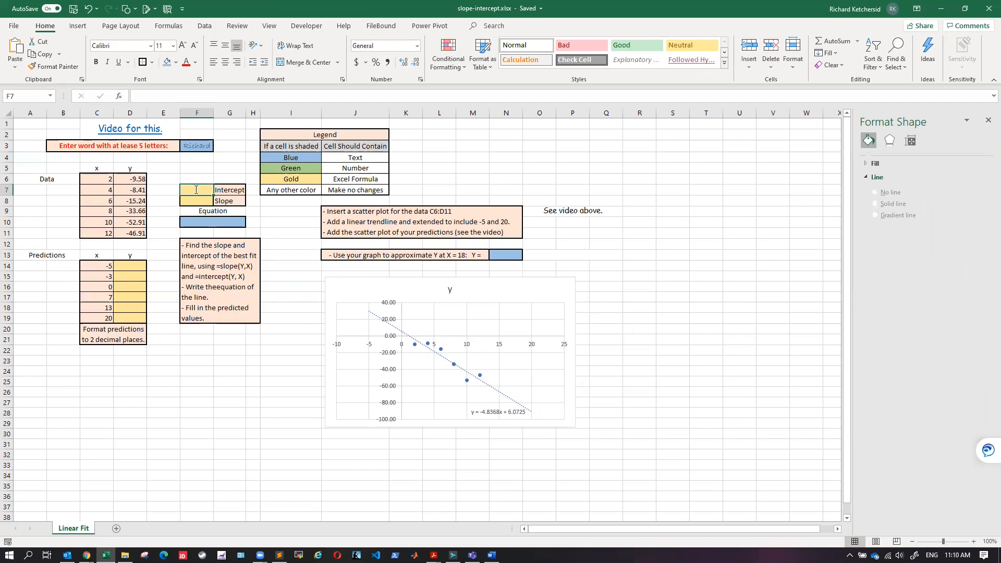
{"action": "type", "text": "=in"}
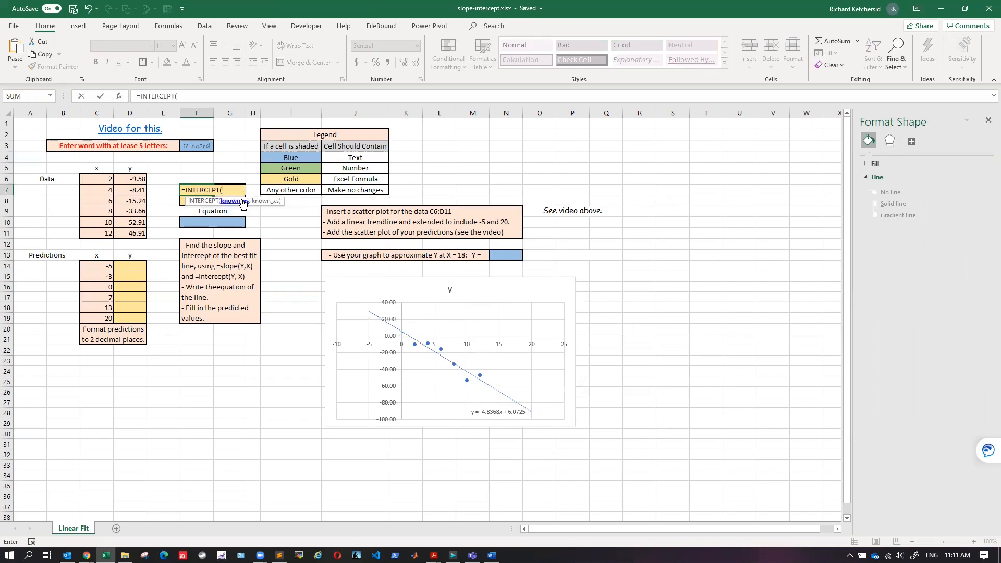
{"action": "left_click", "coordinate": [130, 178]}
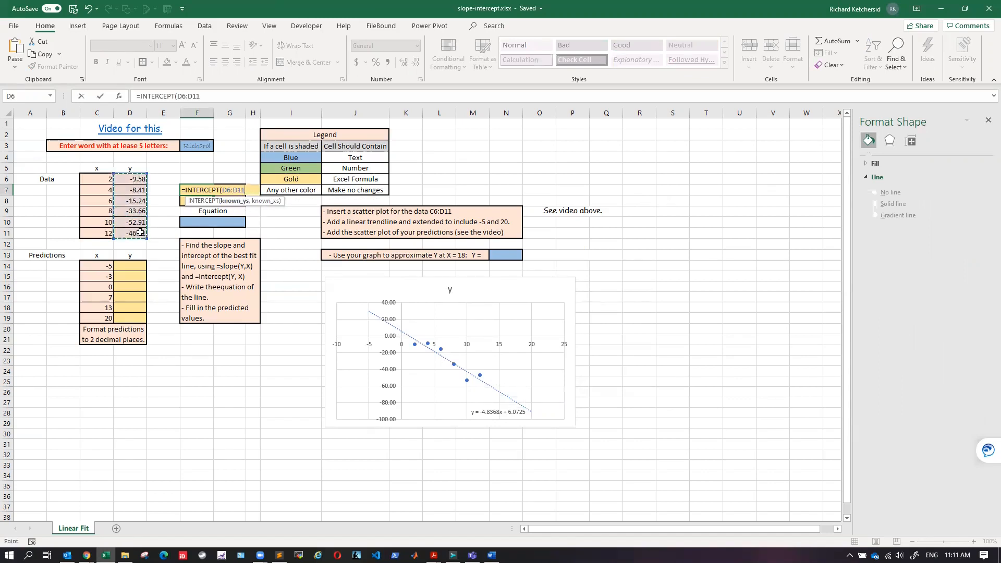
{"action": "left_click_drag", "start_coordinate": [96, 179], "coordinate": [96, 222]}
{"action": "type", "text": "=SLOPE("}
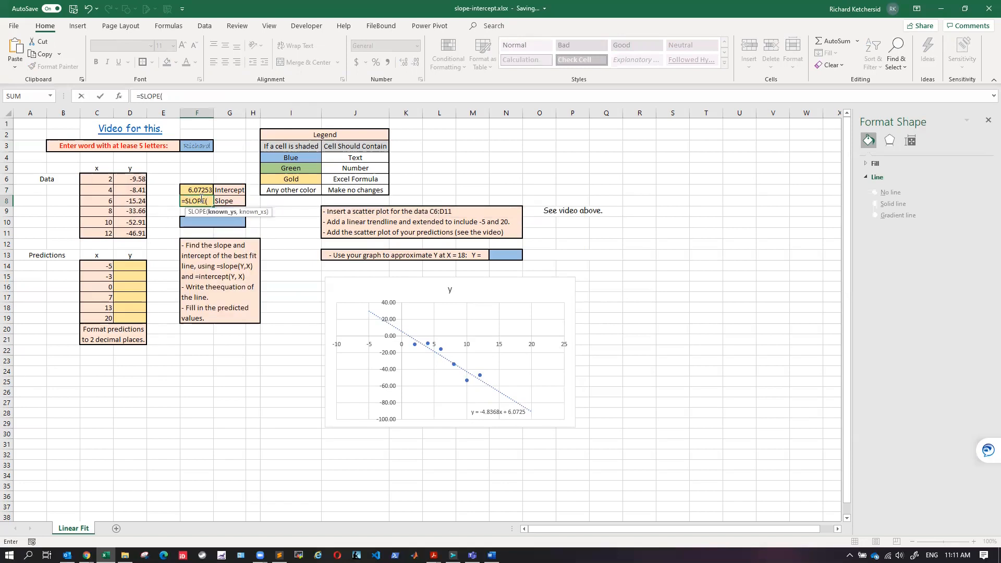
Step: Compute the slope in F8 with SLOPE from D6:D11 and C6:C11
{"action": "left_click_drag", "start_coordinate": [129, 179], "coordinate": [129, 201]}
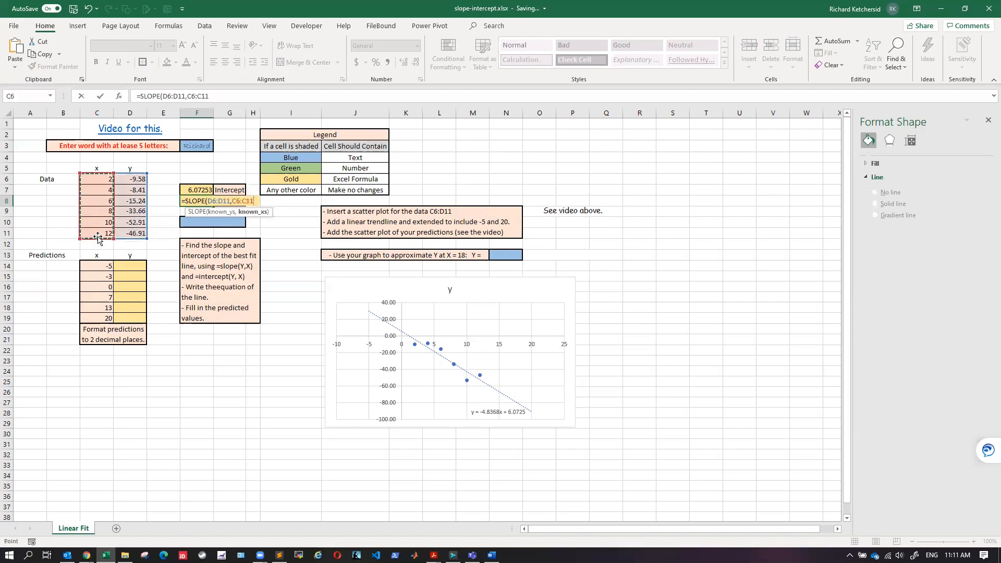
{"action": "left_click", "coordinate": [213, 211]}
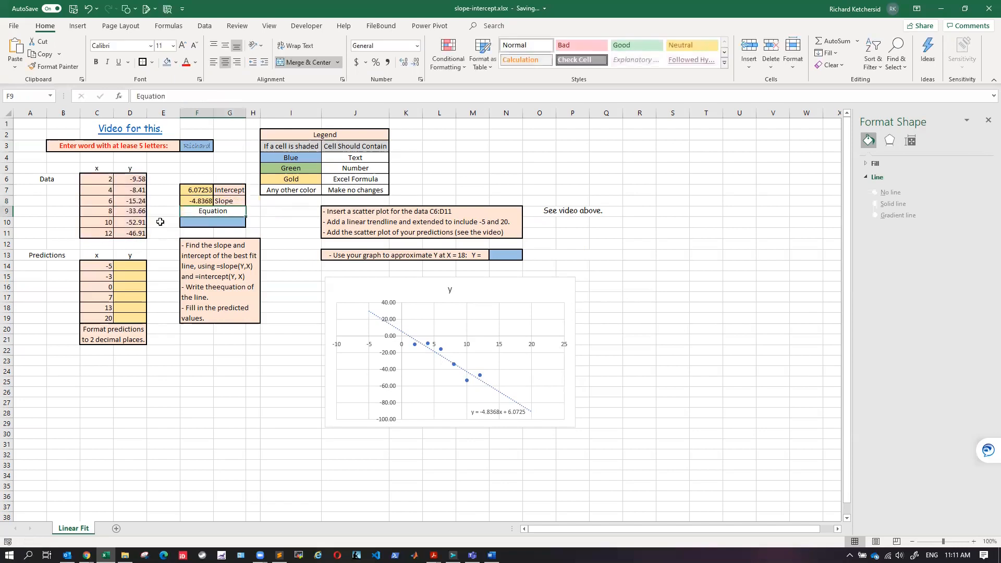
Step: Write the equation y = -4.8x + 6.1 in the blue equation cell F10
{"action": "left_click", "coordinate": [291, 233]}
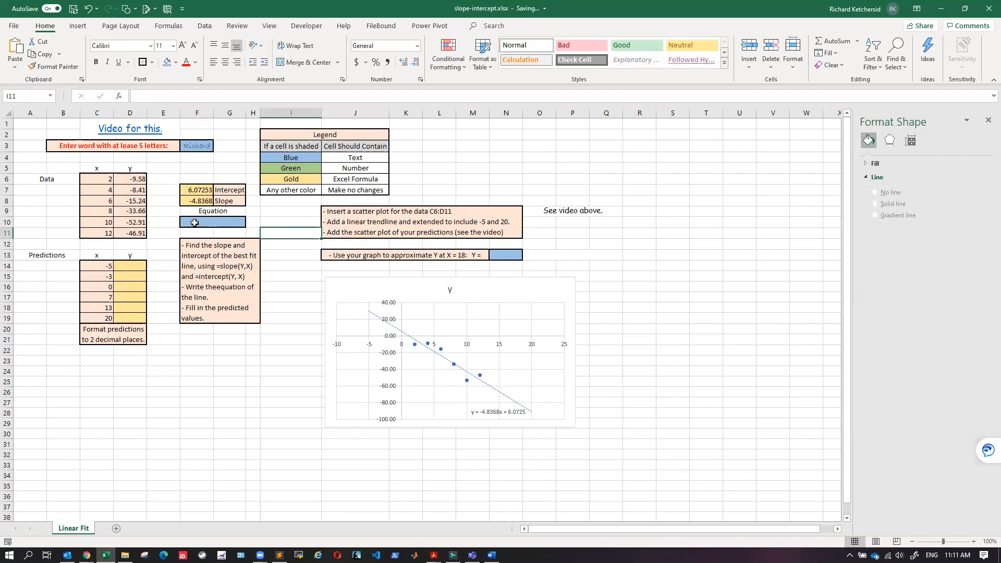
{"action": "left_click", "coordinate": [213, 221]}
{"action": "type", "text": "y "}
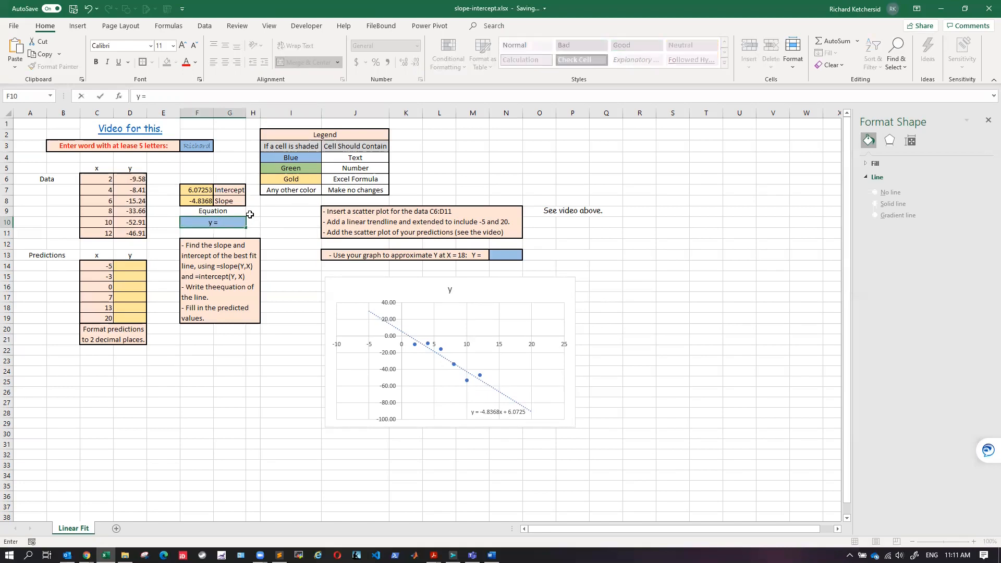
{"action": "type", "text": "="}
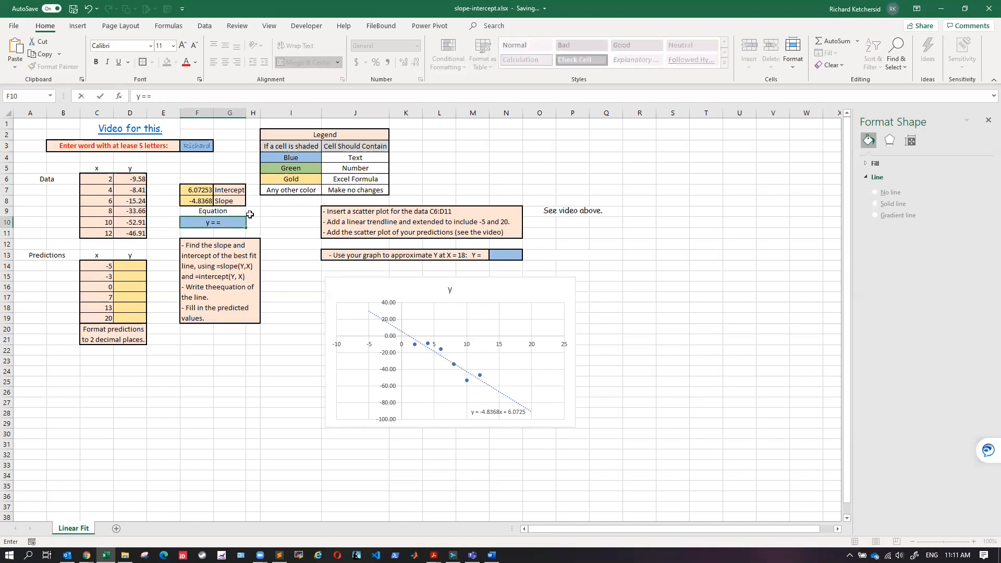
{"action": "type", "text": "4"}
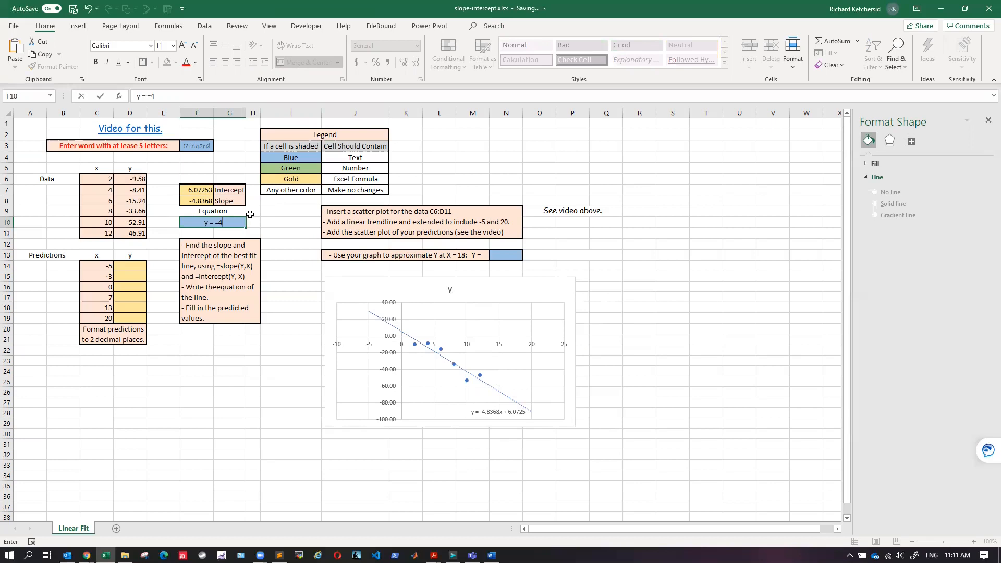
{"action": "type", "text": ".8"}
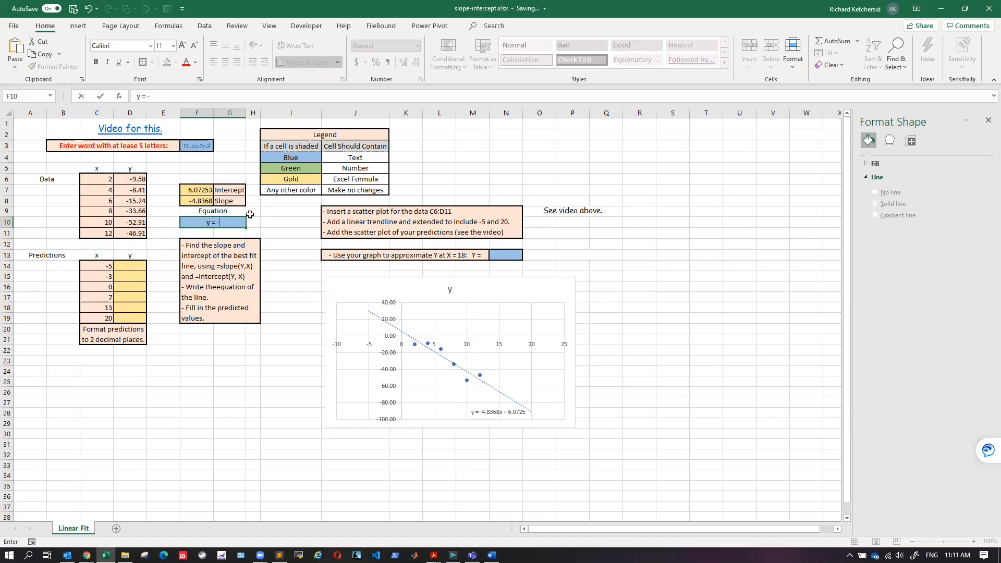
{"action": "type", "text": "4.8"}
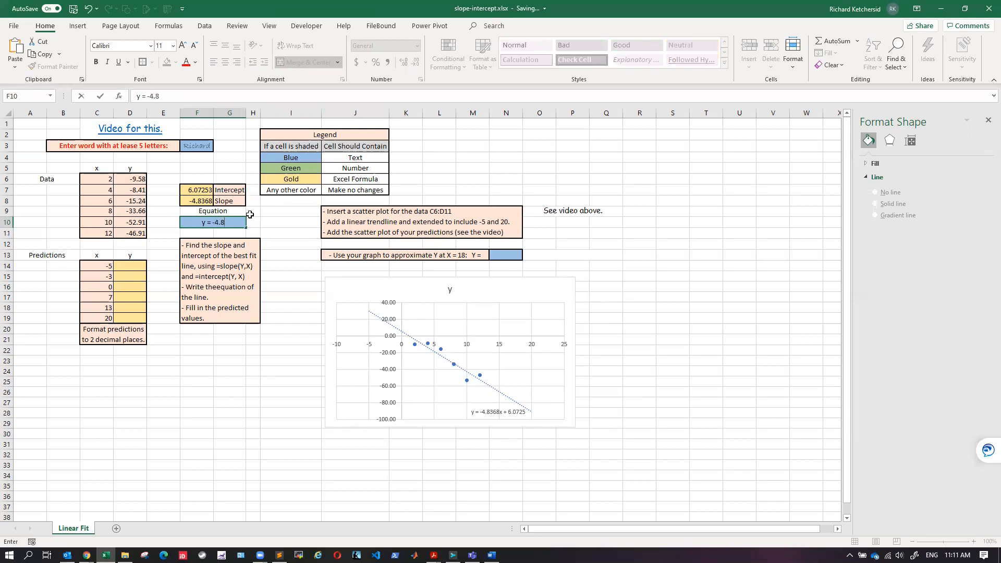
{"action": "type", "text": "x +"}
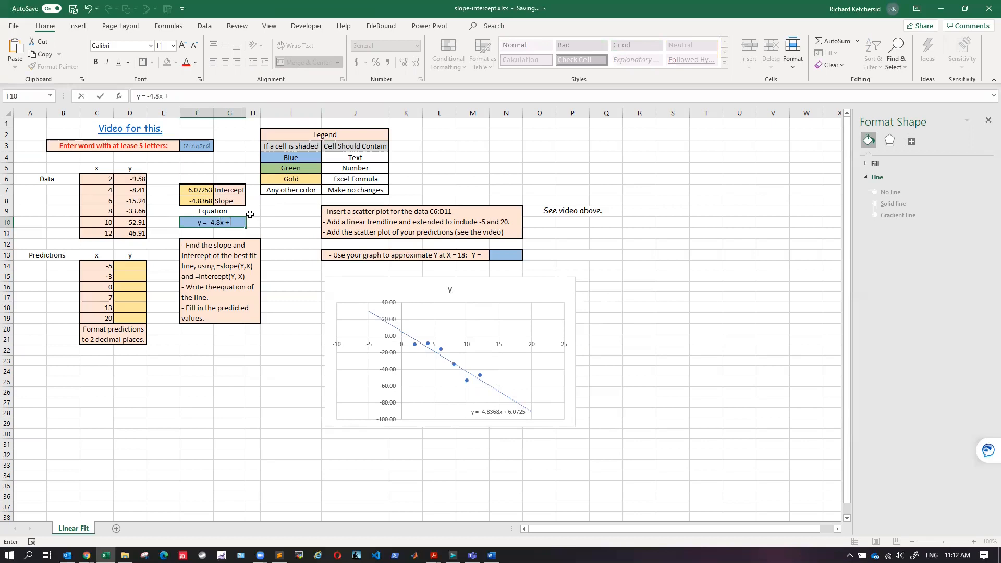
{"action": "type", "text": "6.1"}
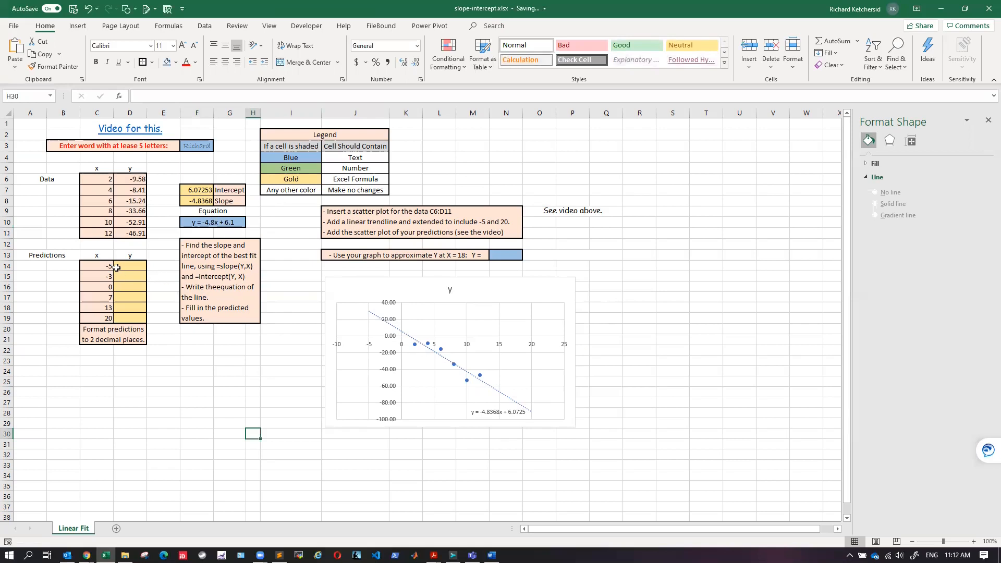
{"action": "mouse_move", "coordinate": [168, 255]}
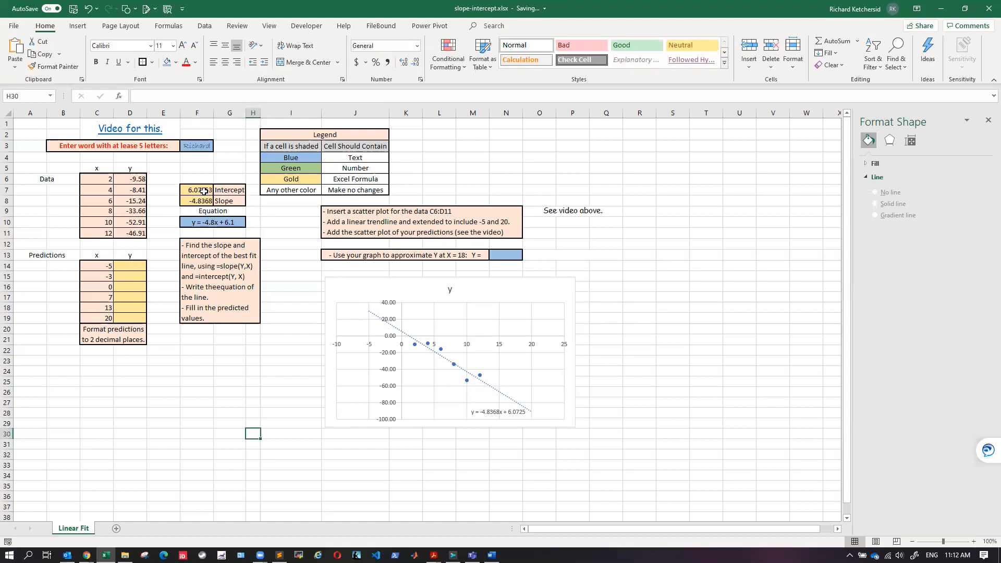
{"action": "left_click", "coordinate": [130, 266]}
{"action": "type", "text": "=F8*"}
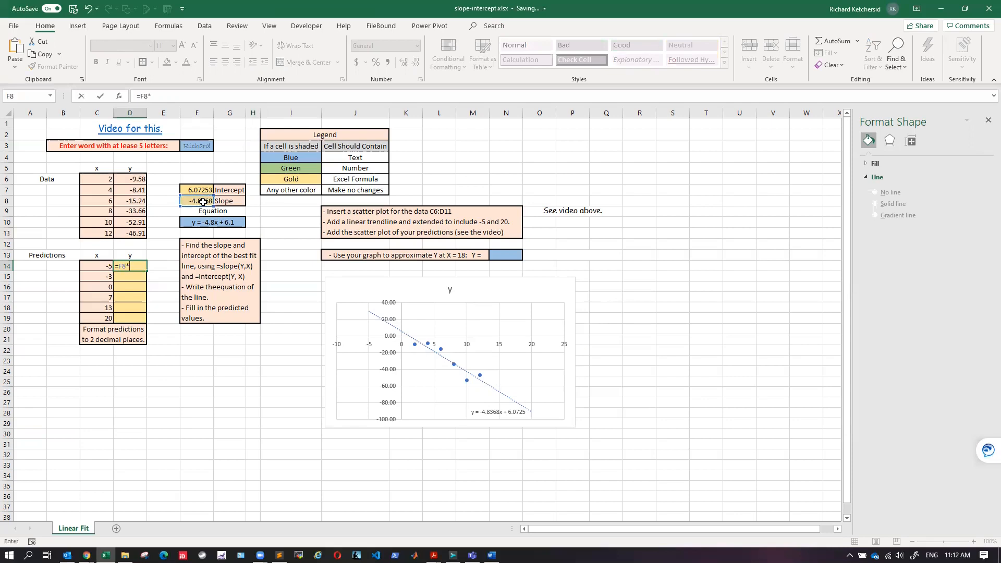
Step: Enter the first prediction in D14 as slope times C14 plus intercept, giving 30.25652
{"action": "left_click", "coordinate": [96, 266]}
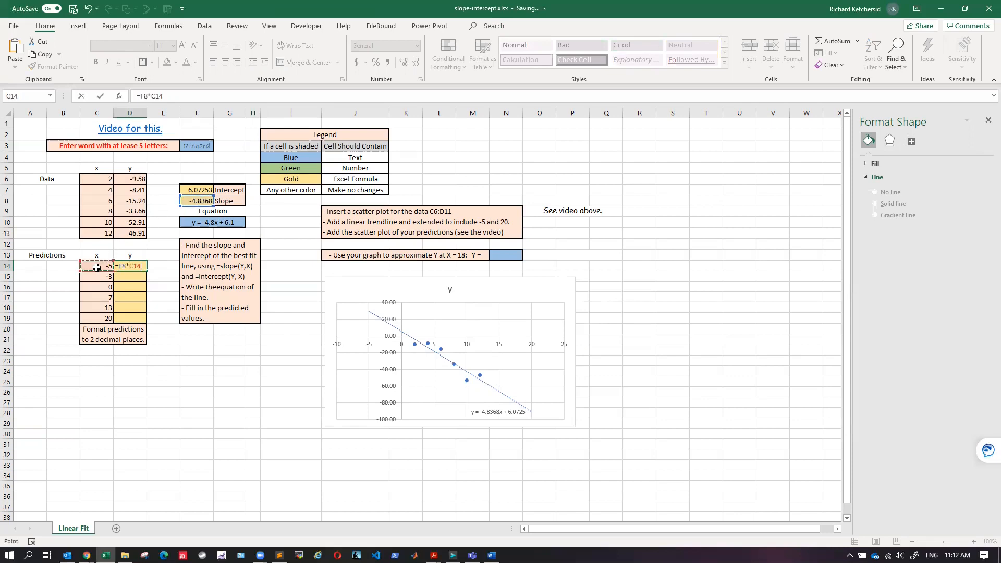
{"action": "type", "text": "+"}
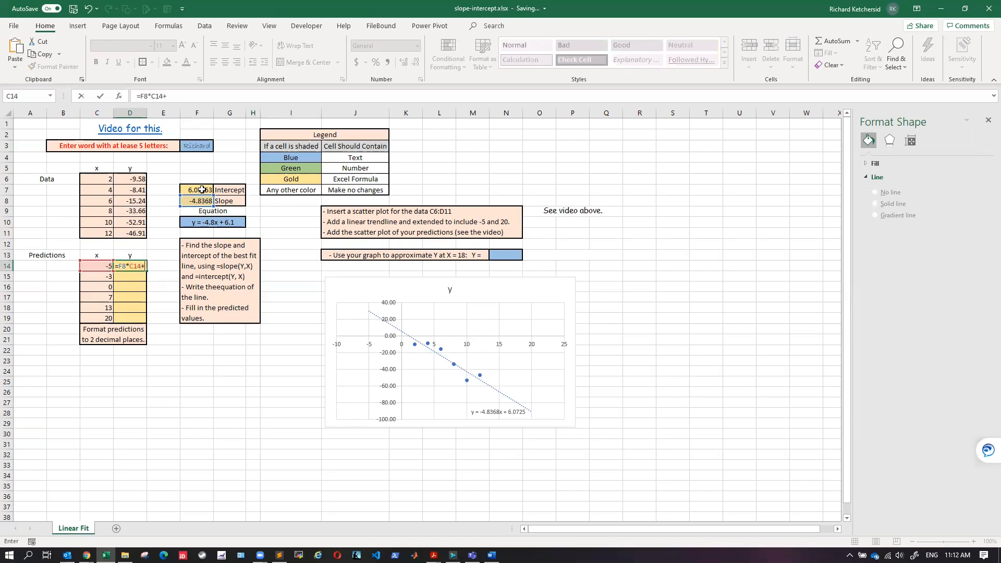
{"action": "left_click", "coordinate": [197, 190]}
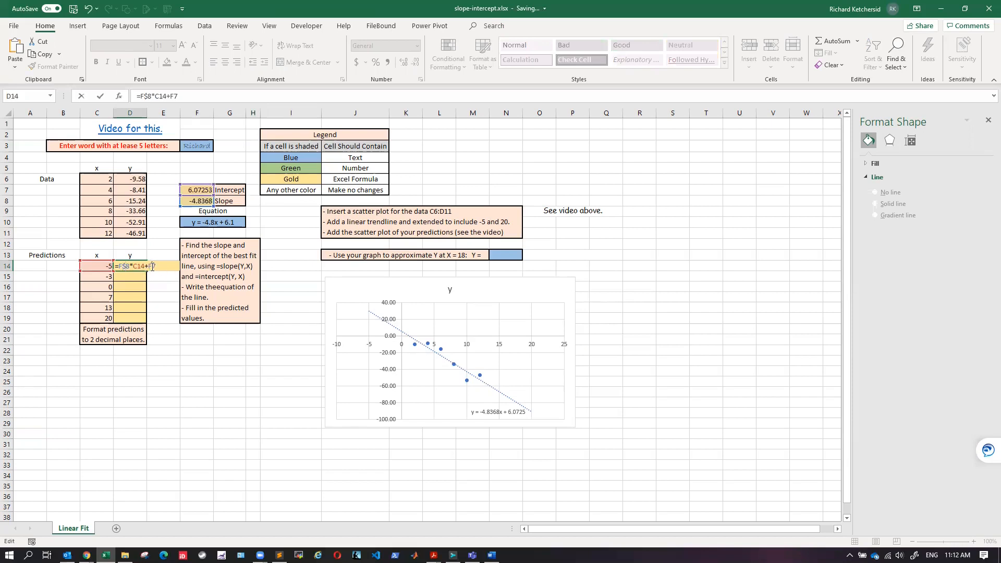
{"action": "key", "text": "Return"}
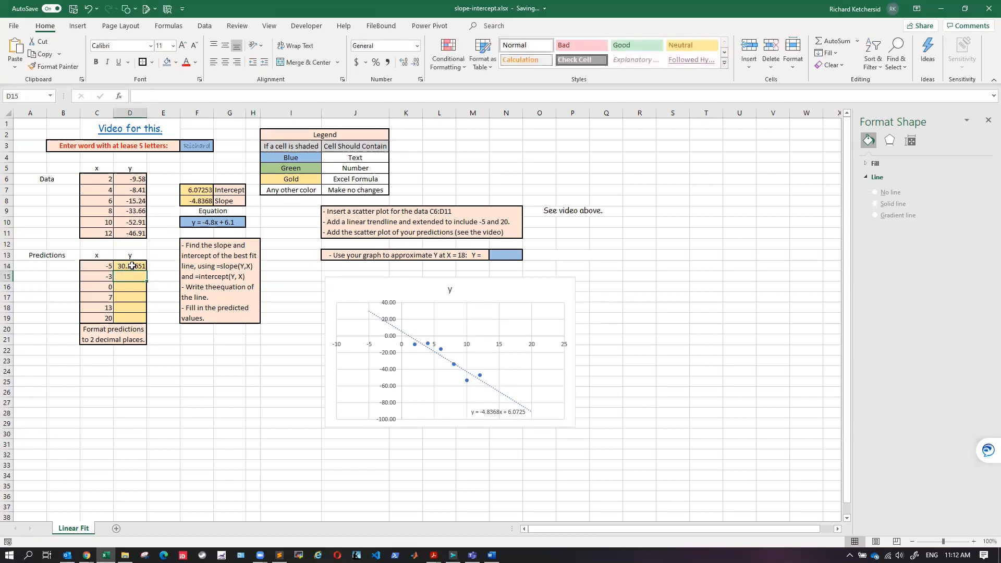
{"action": "left_click", "coordinate": [130, 266]}
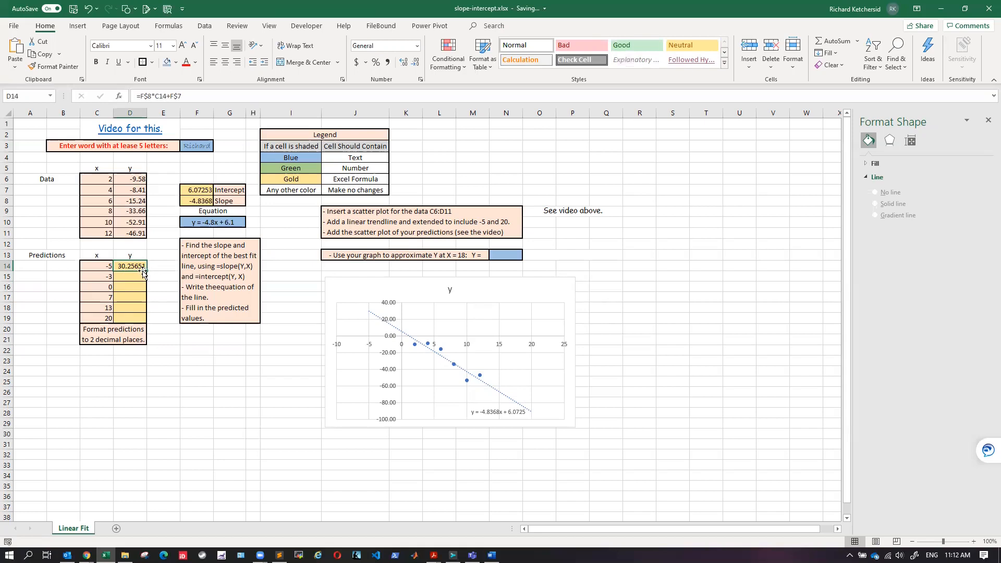
Step: Copy the D14 prediction formula into D15:D19 to fill all six predictions
{"action": "right_click", "coordinate": [130, 266]}
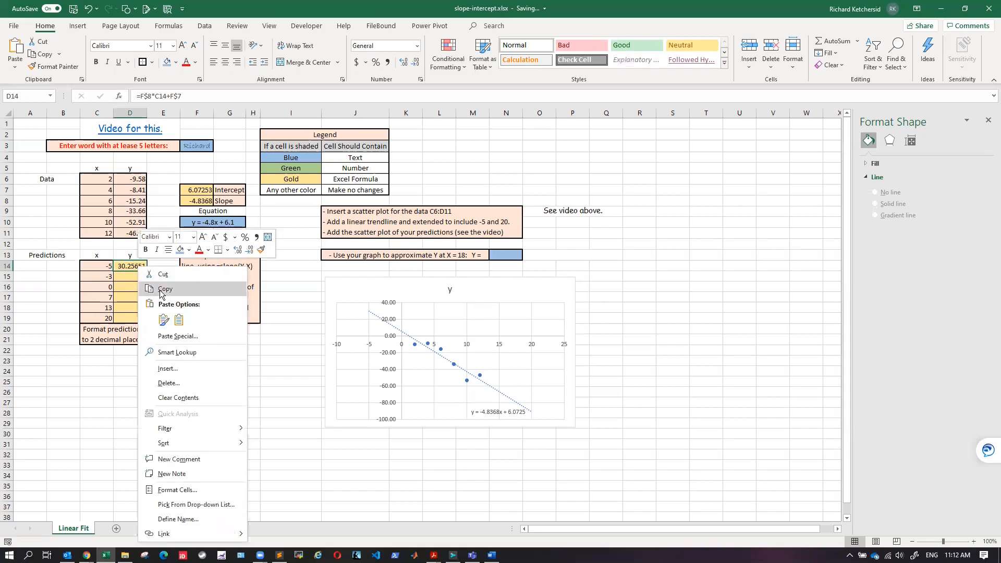
{"action": "left_click", "coordinate": [164, 289]}
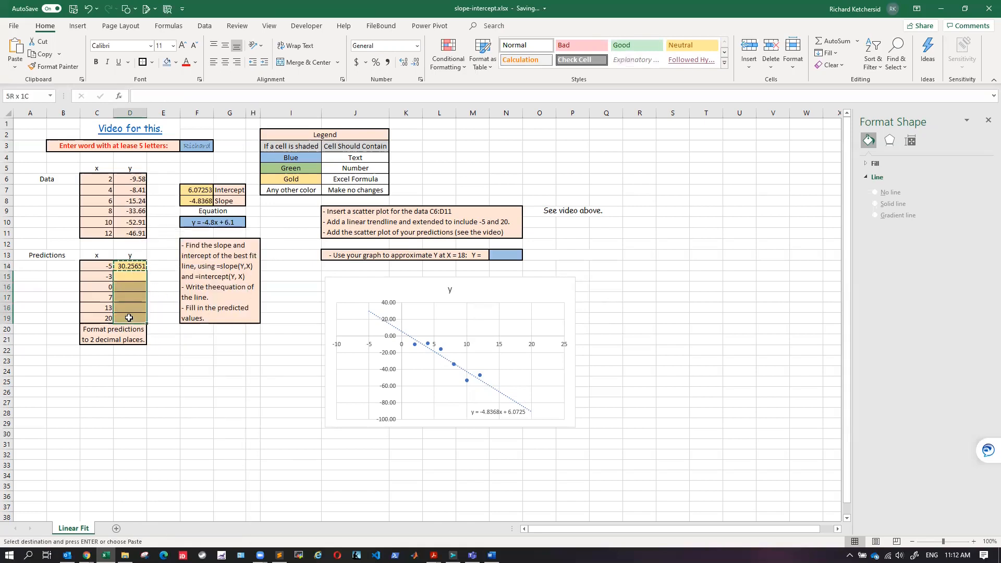
{"action": "right_click", "coordinate": [129, 319]}
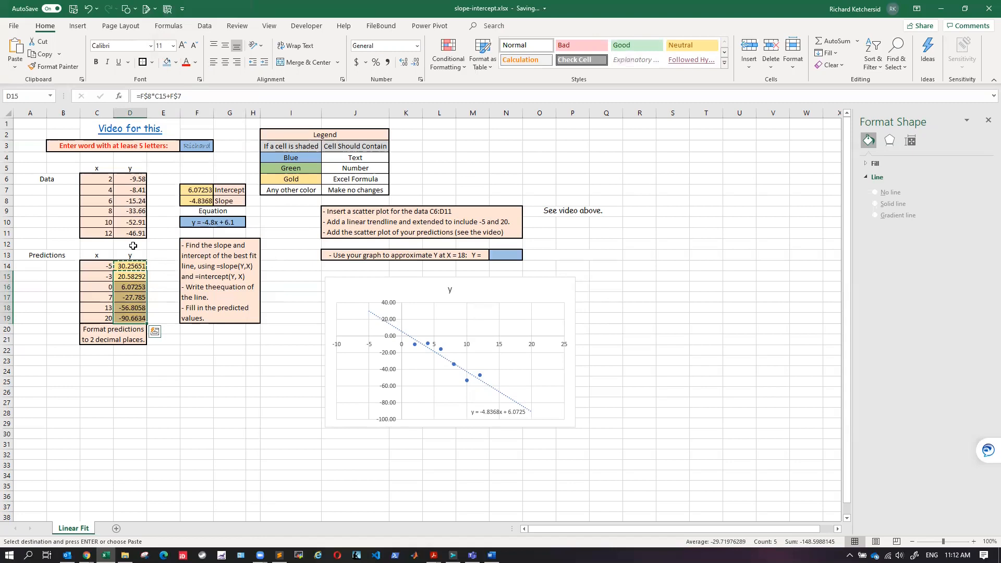
{"action": "mouse_move", "coordinate": [188, 389]}
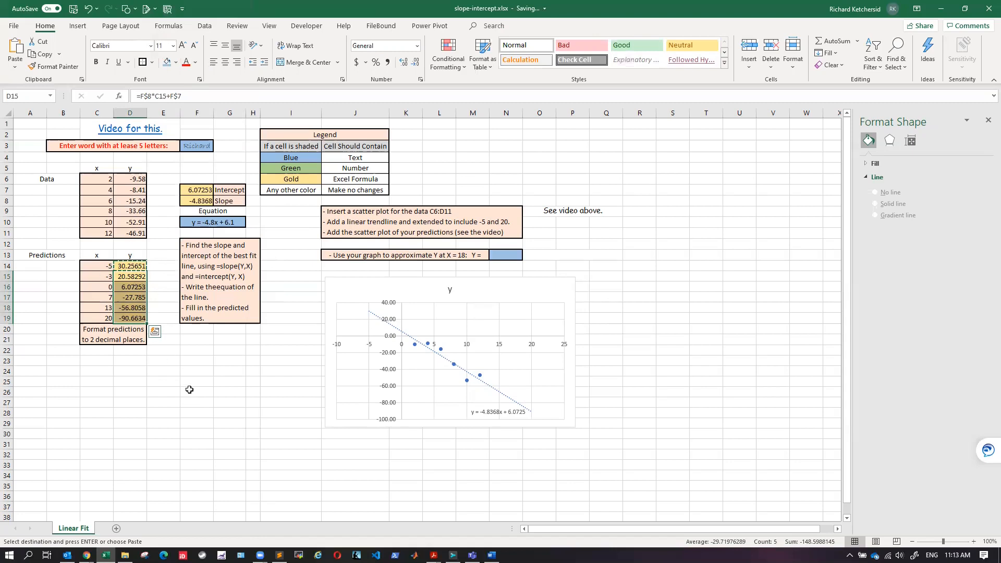
{"action": "left_click", "coordinate": [291, 391]}
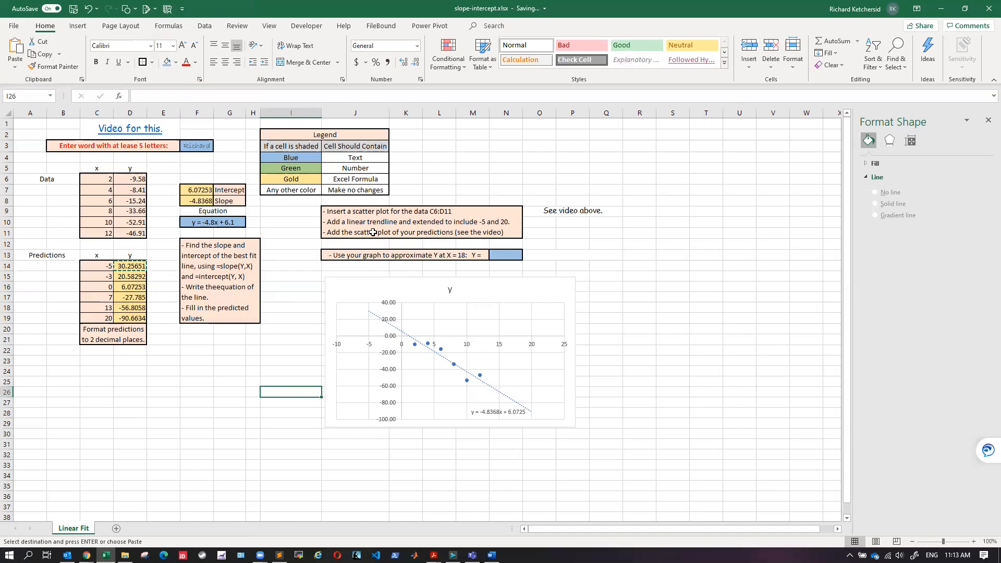
{"action": "mouse_move", "coordinate": [389, 391]}
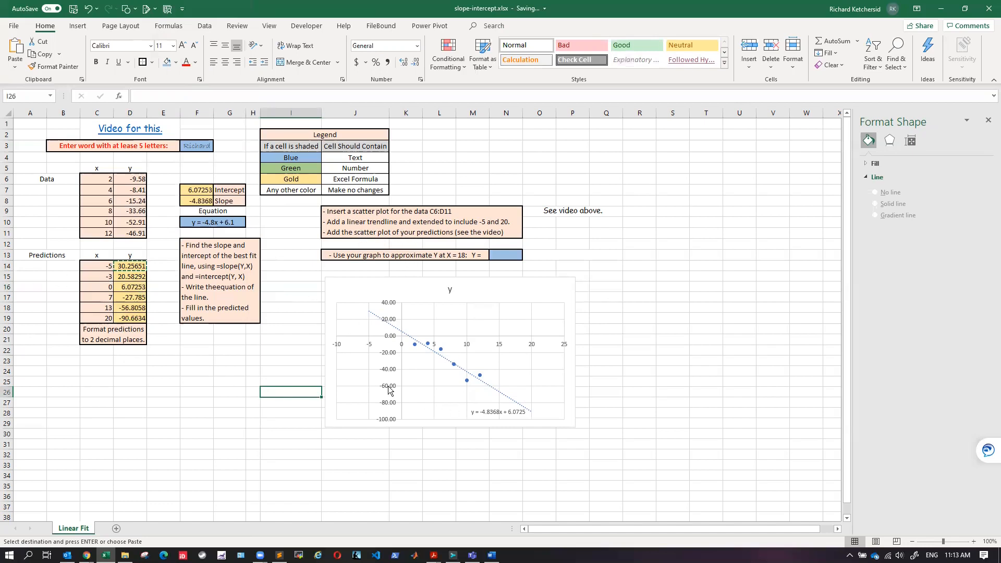
{"action": "mouse_move", "coordinate": [482, 291]}
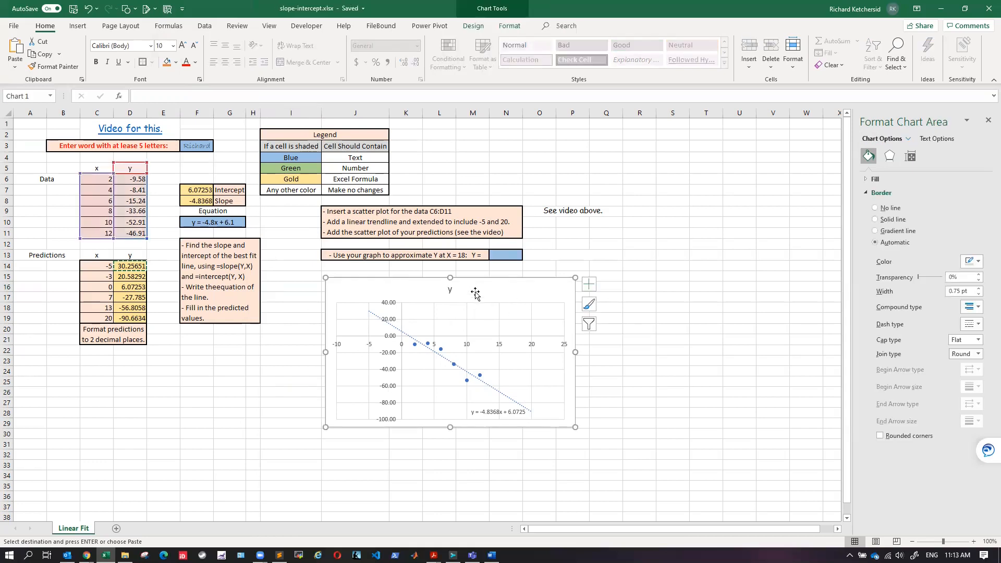
{"action": "mouse_move", "coordinate": [590, 83]}
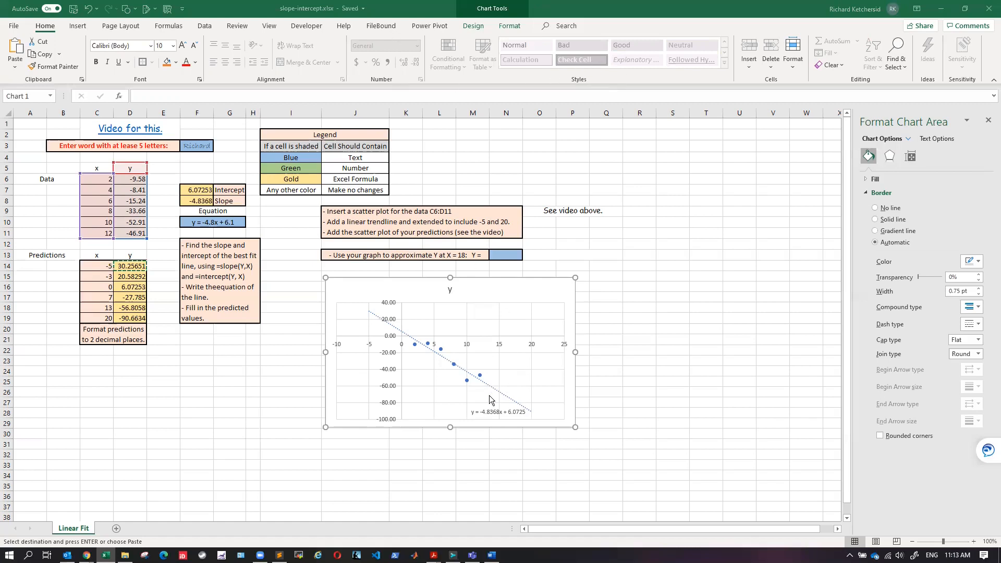
{"action": "mouse_move", "coordinate": [500, 38]}
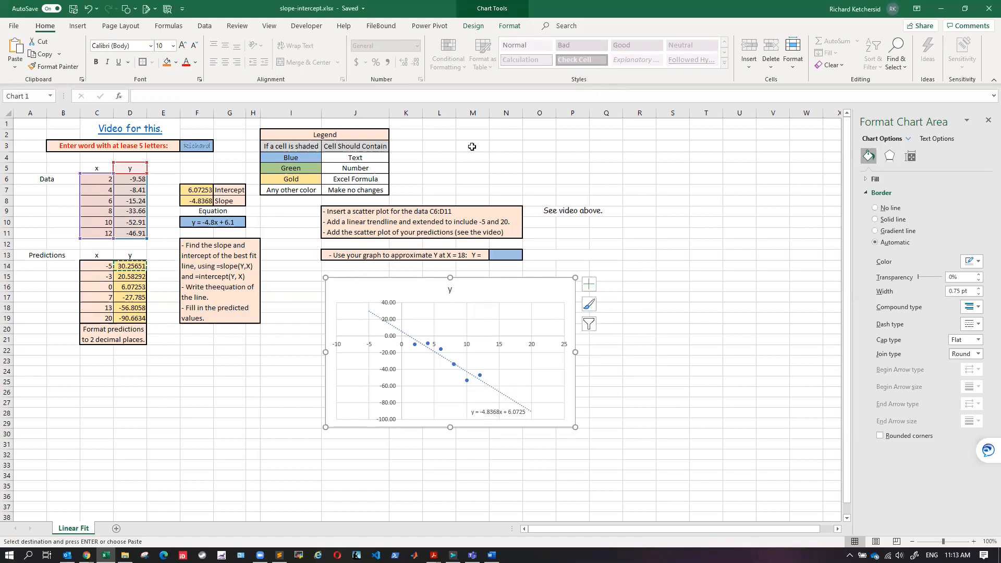
Step: Select the scatter chart and show its Chart Tools design options
{"action": "left_click", "coordinate": [474, 25]}
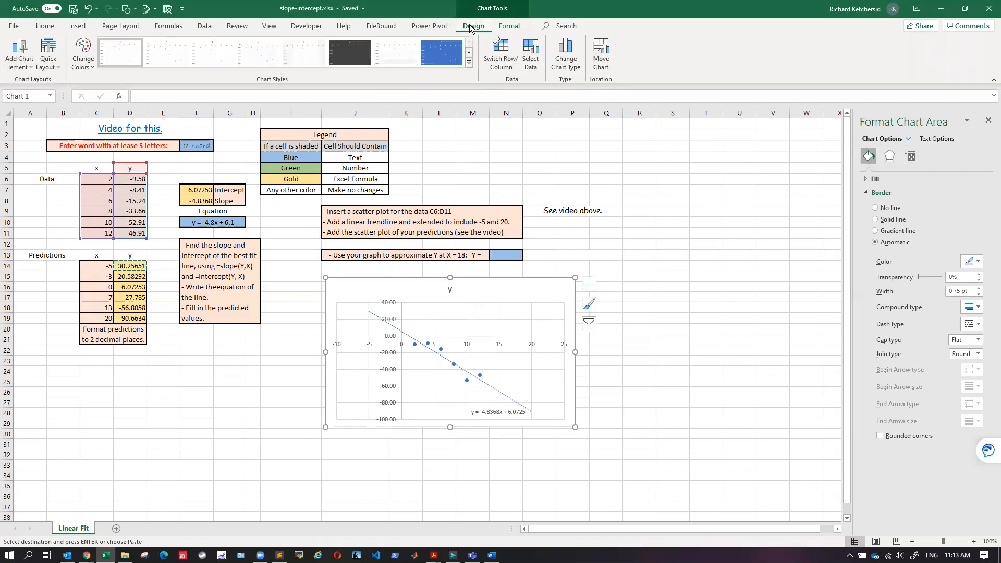
{"action": "left_click", "coordinate": [530, 52]}
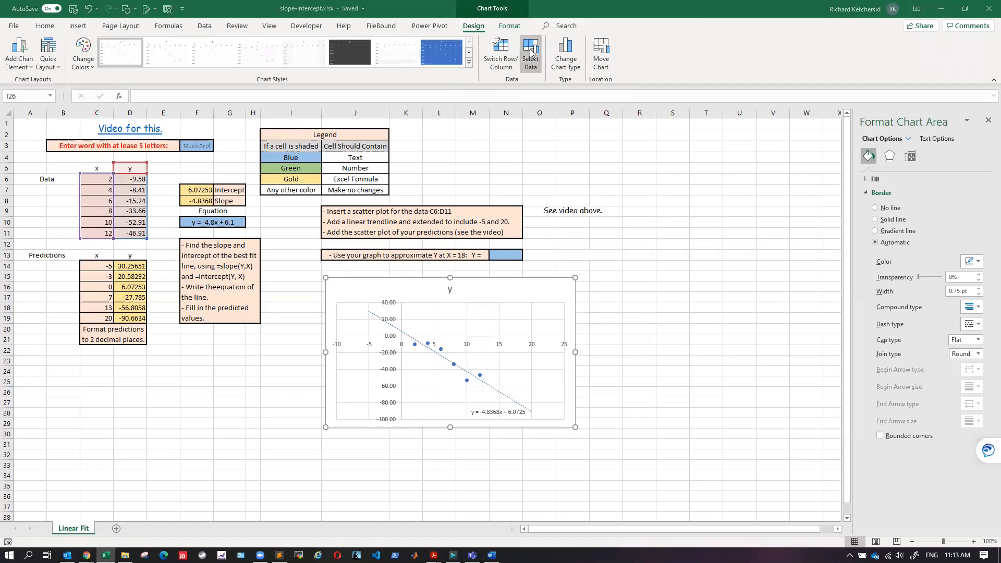
Step: Add a Predictions series with x C14:C19 and y D14:D19 via Select Data
{"action": "left_click", "coordinate": [529, 52]}
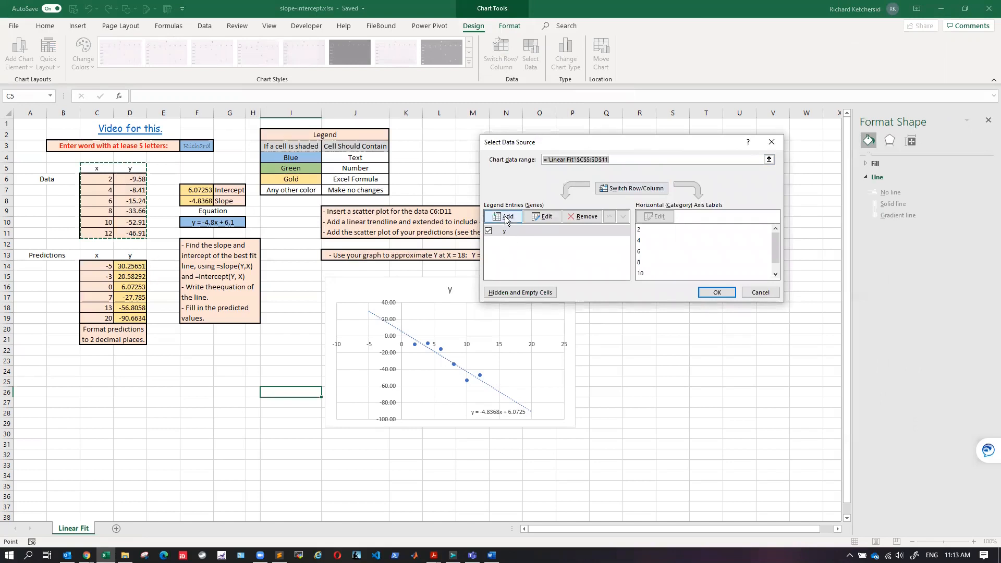
{"action": "left_click", "coordinate": [507, 216]}
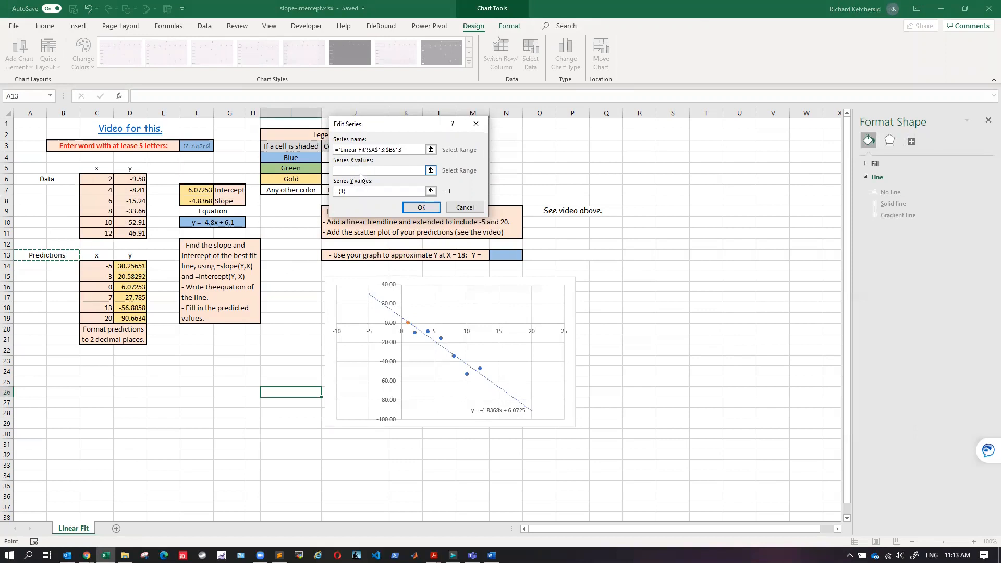
{"action": "left_click", "coordinate": [379, 170]}
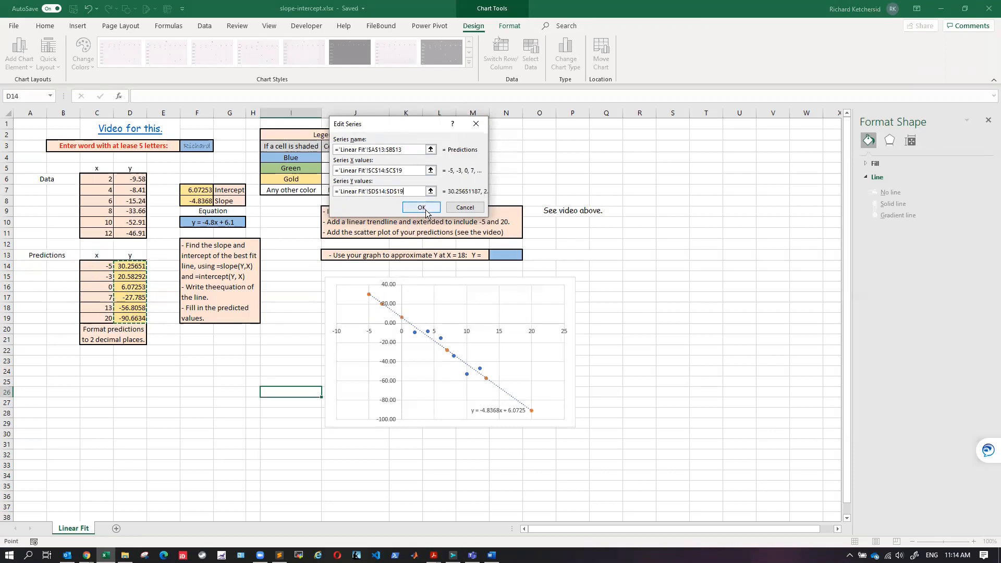
{"action": "left_click", "coordinate": [420, 206]}
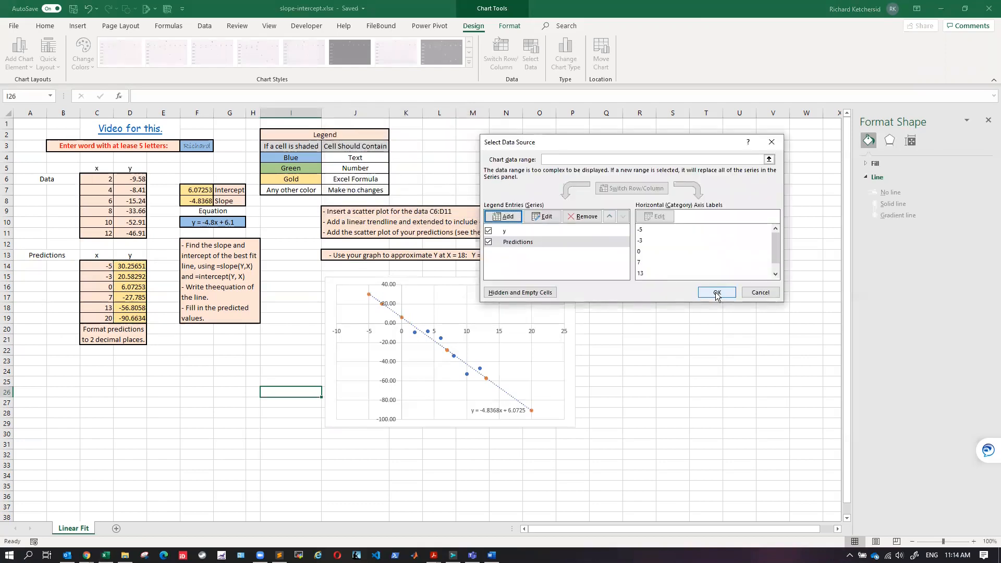
{"action": "left_click", "coordinate": [715, 292]}
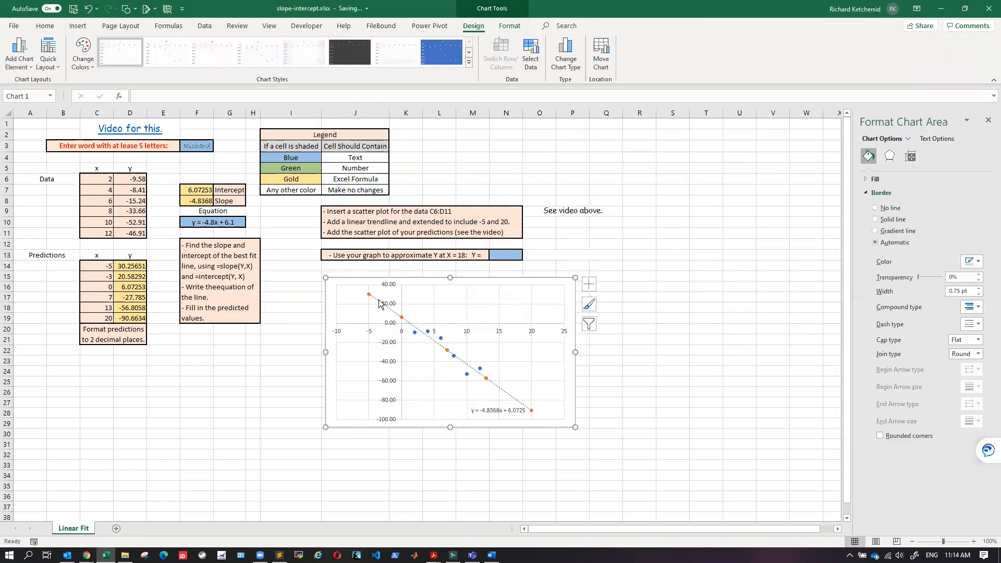
{"action": "mouse_move", "coordinate": [415, 329]}
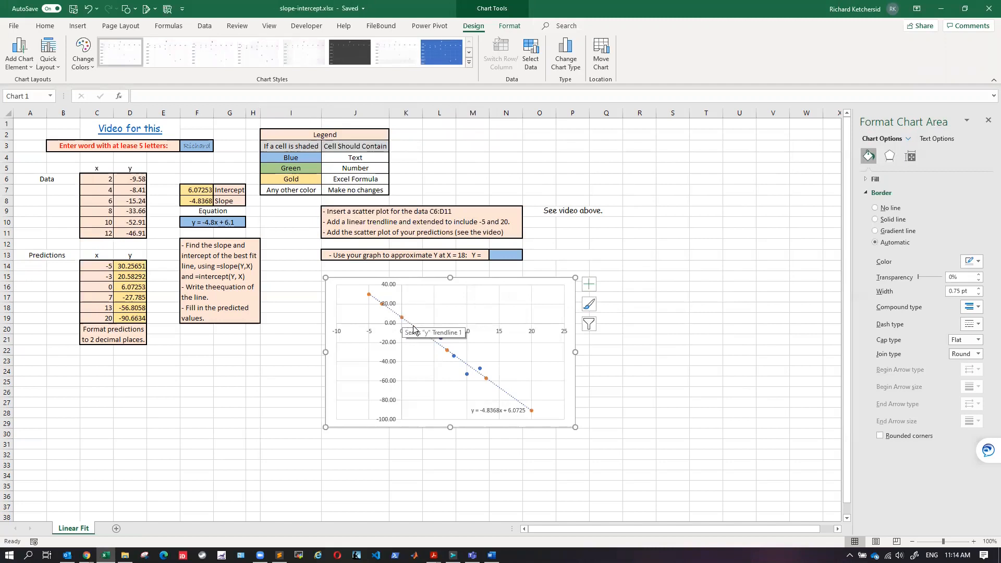
{"action": "mouse_move", "coordinate": [464, 392]}
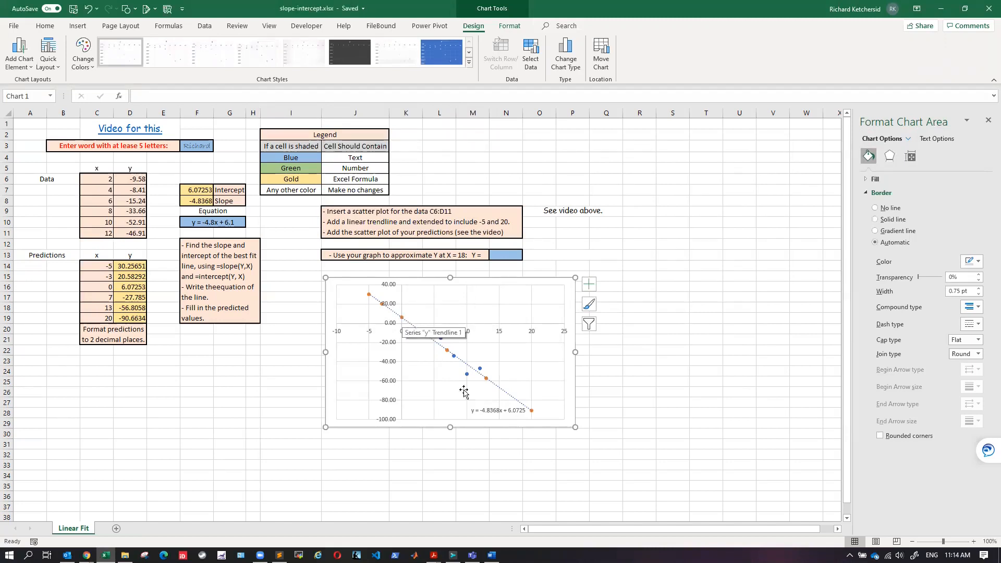
{"action": "mouse_move", "coordinate": [520, 409]}
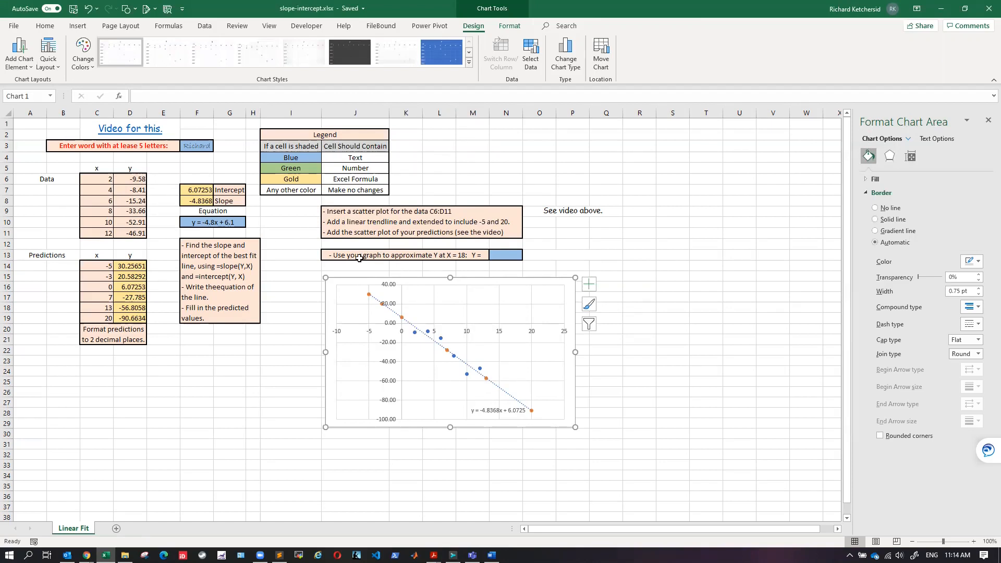
{"action": "mouse_move", "coordinate": [454, 254]}
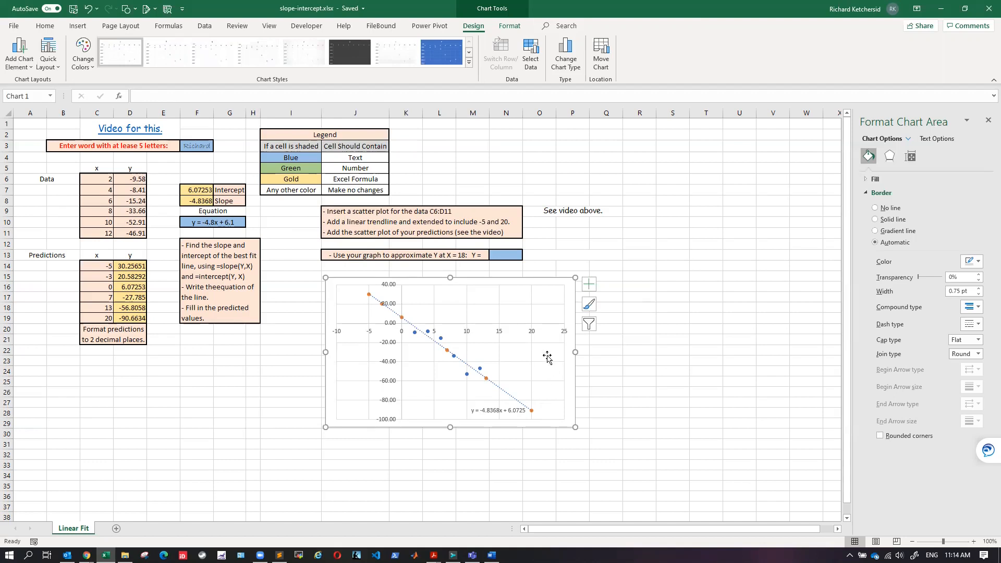
{"action": "mouse_move", "coordinate": [581, 433]}
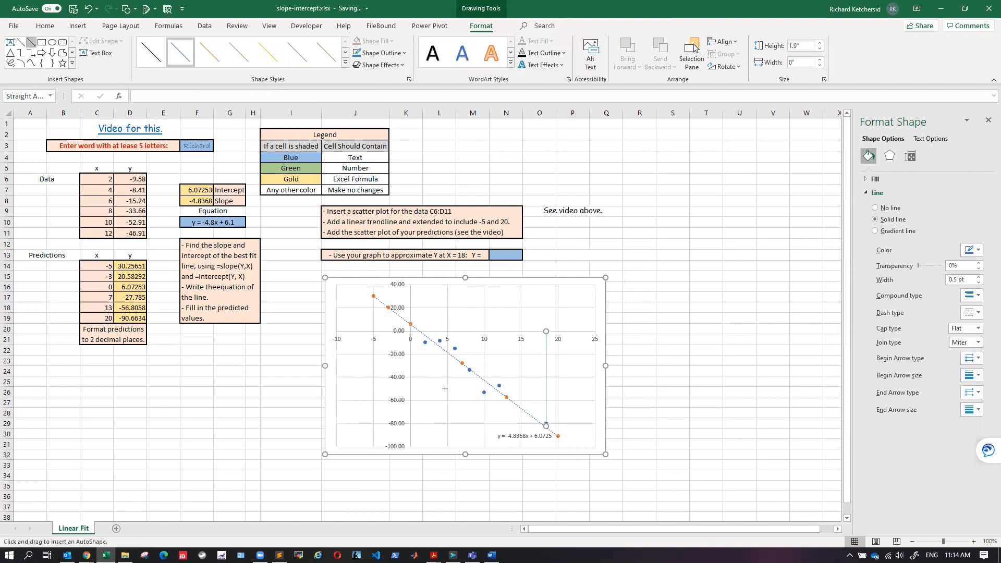
{"action": "mouse_move", "coordinate": [546, 426]}
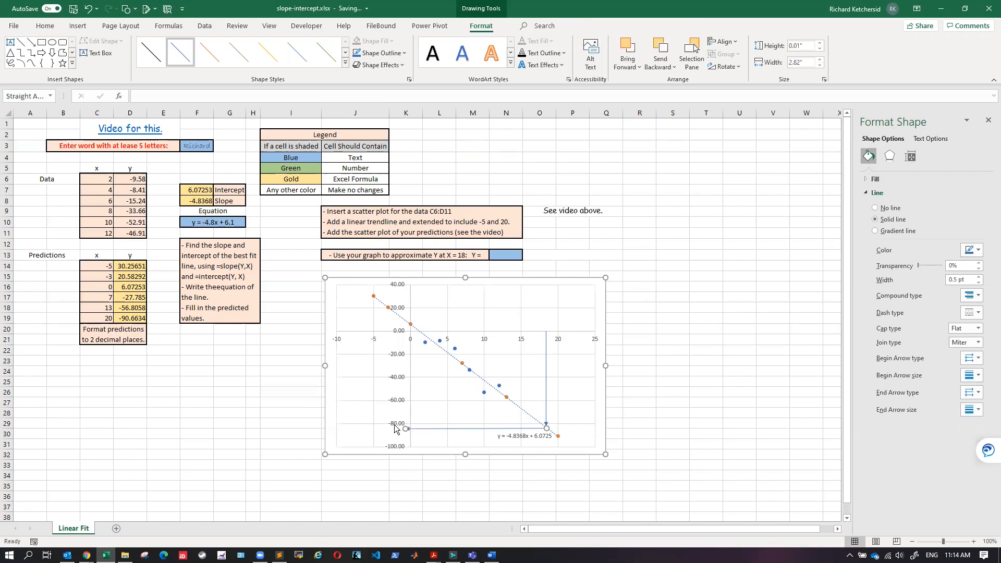
{"action": "mouse_move", "coordinate": [410, 448]}
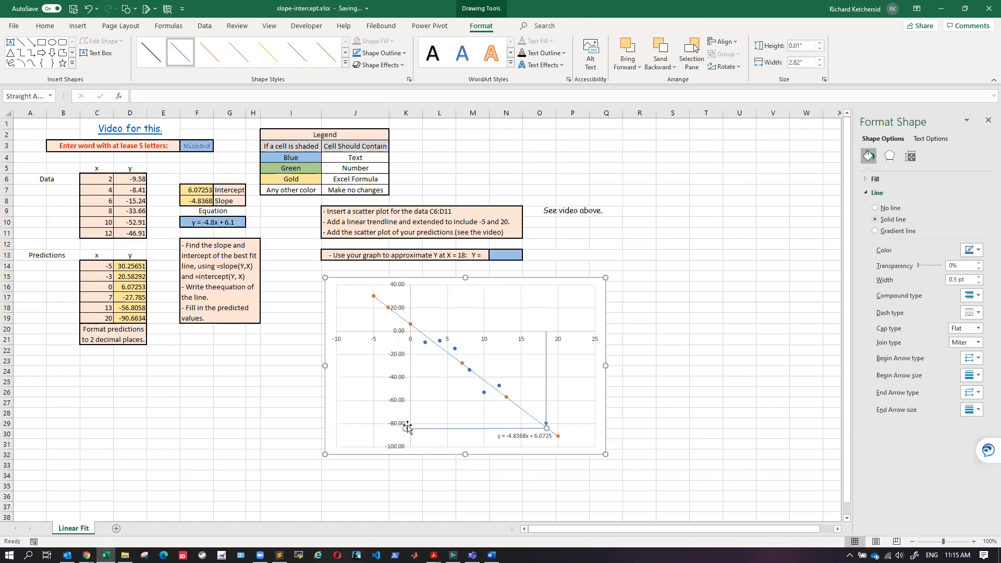
Step: Select the answer cell for the y estimate read from the arrows
{"action": "left_click", "coordinate": [506, 254]}
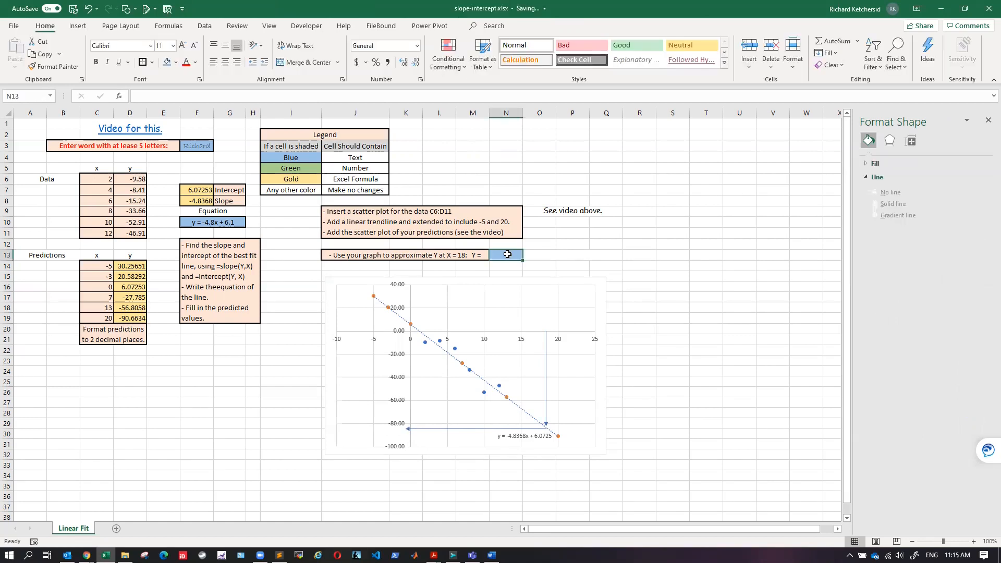
Step: Enter -85 as the estimated Y at X = 18 in the answer cell
{"action": "type", "text": "-85"}
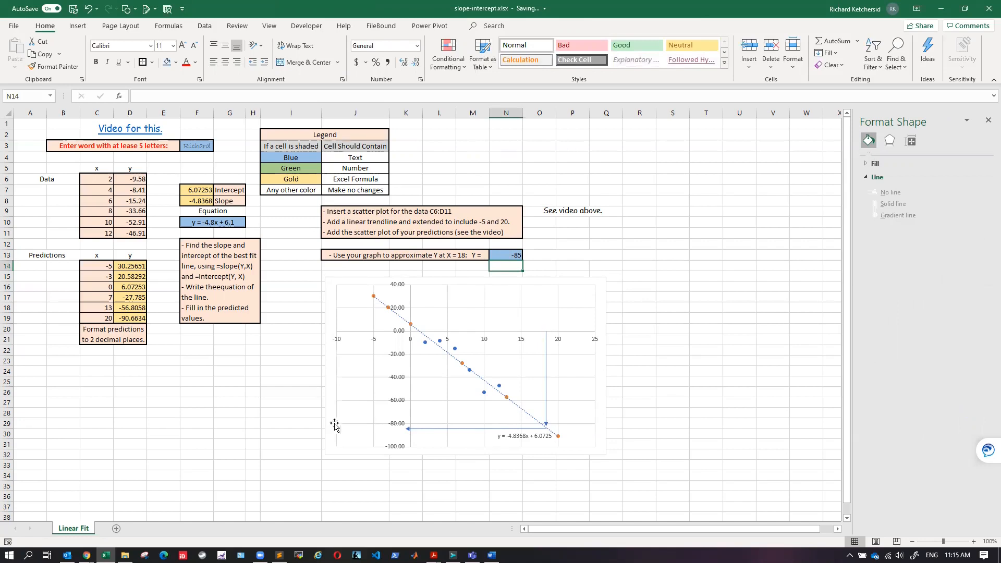
{"action": "mouse_move", "coordinate": [555, 348]}
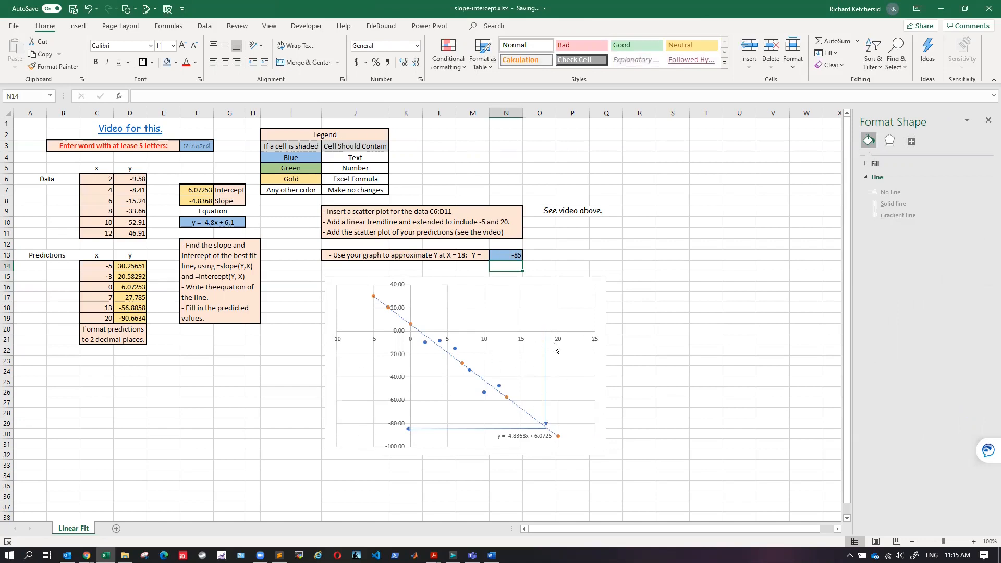
{"action": "mouse_move", "coordinate": [482, 300]}
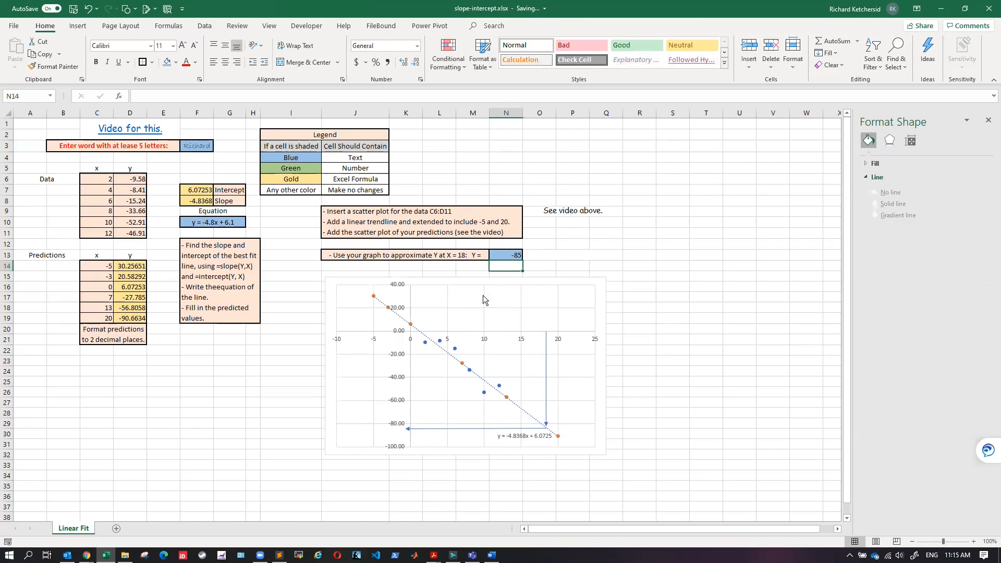
{"action": "mouse_move", "coordinate": [603, 292]}
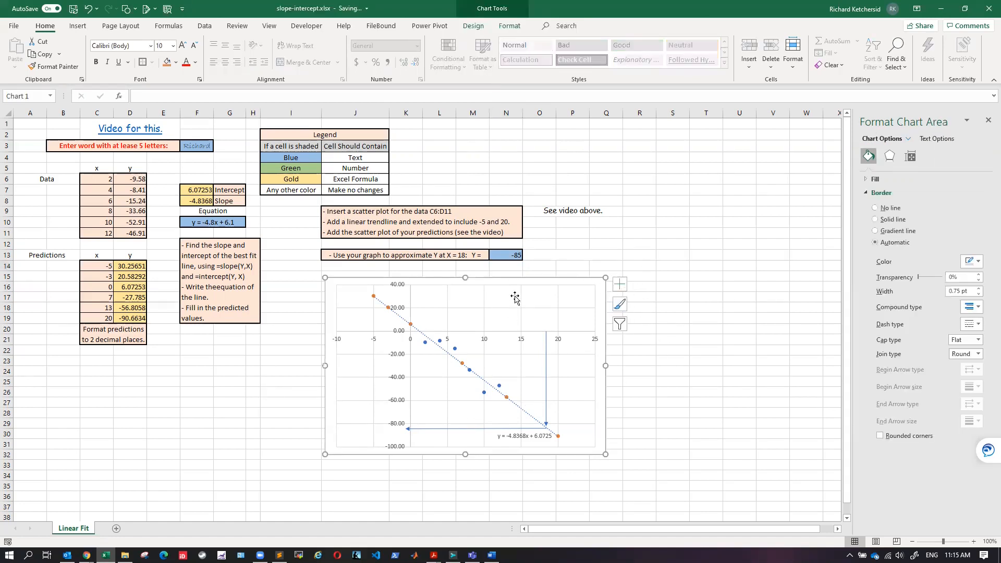
Step: Add a chart title and axis titles from Chart Elements, leaving the legend off
{"action": "left_click", "coordinate": [619, 283]}
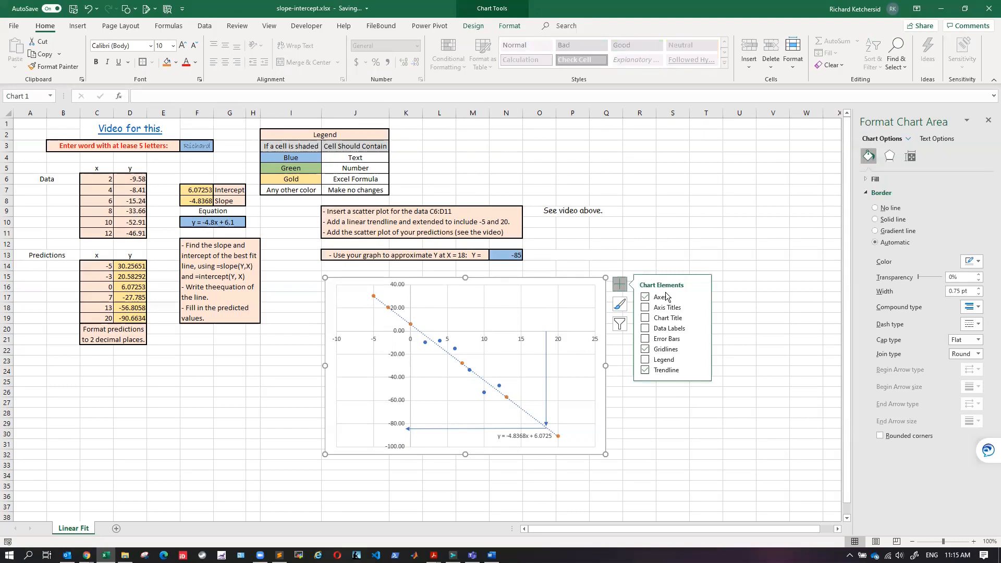
{"action": "left_click", "coordinate": [645, 317]}
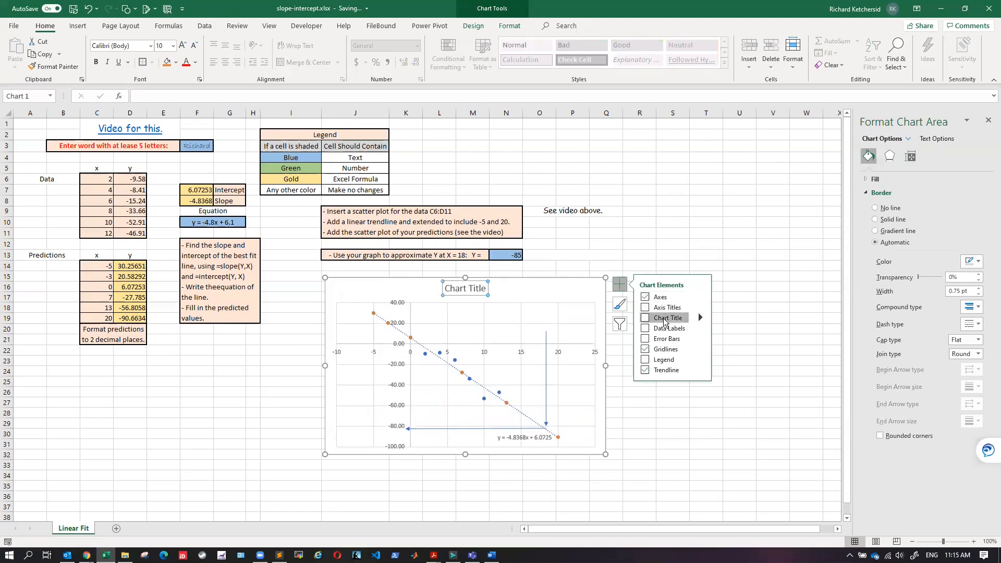
{"action": "left_click", "coordinate": [668, 317]}
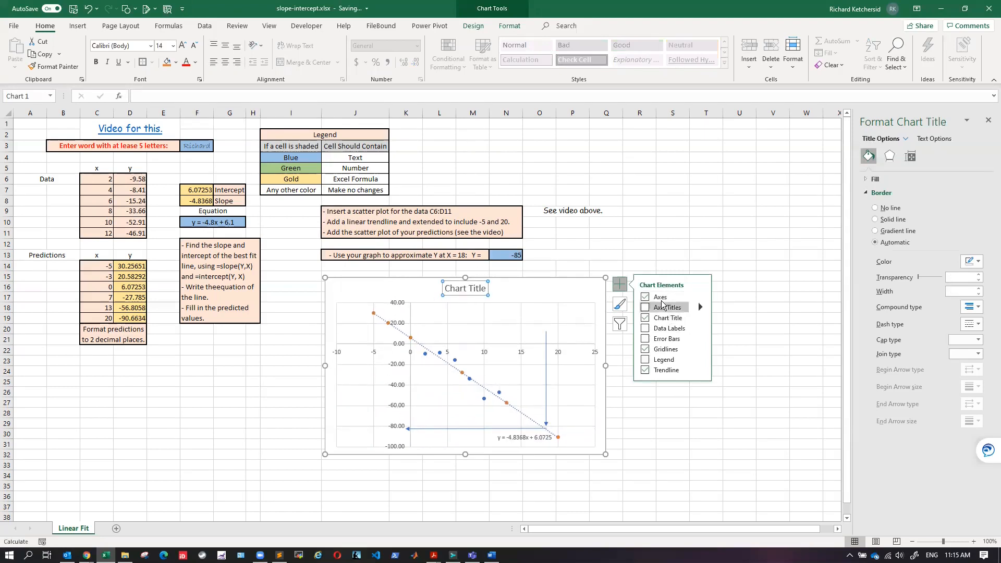
{"action": "left_click", "coordinate": [646, 360]}
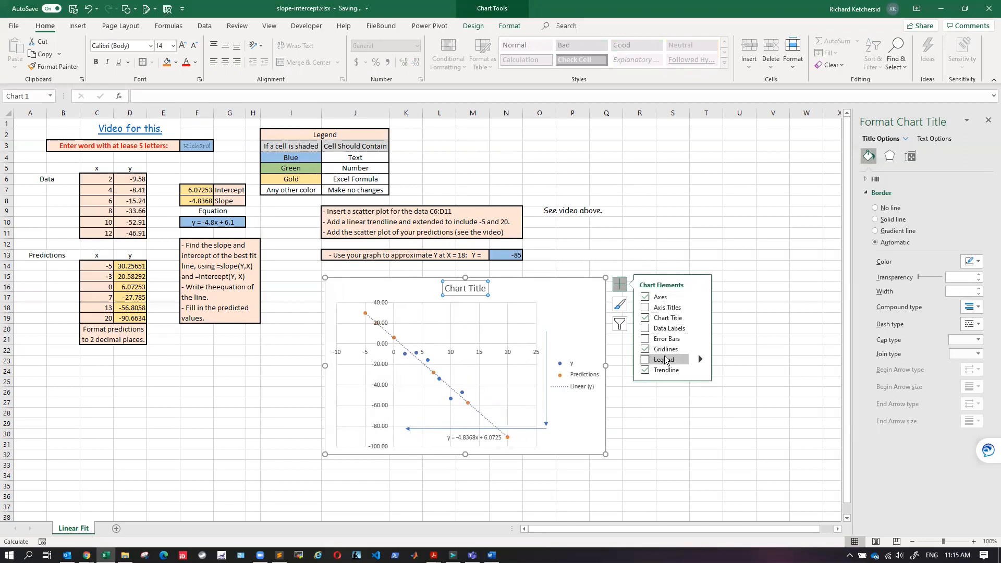
{"action": "left_click", "coordinate": [645, 306]}
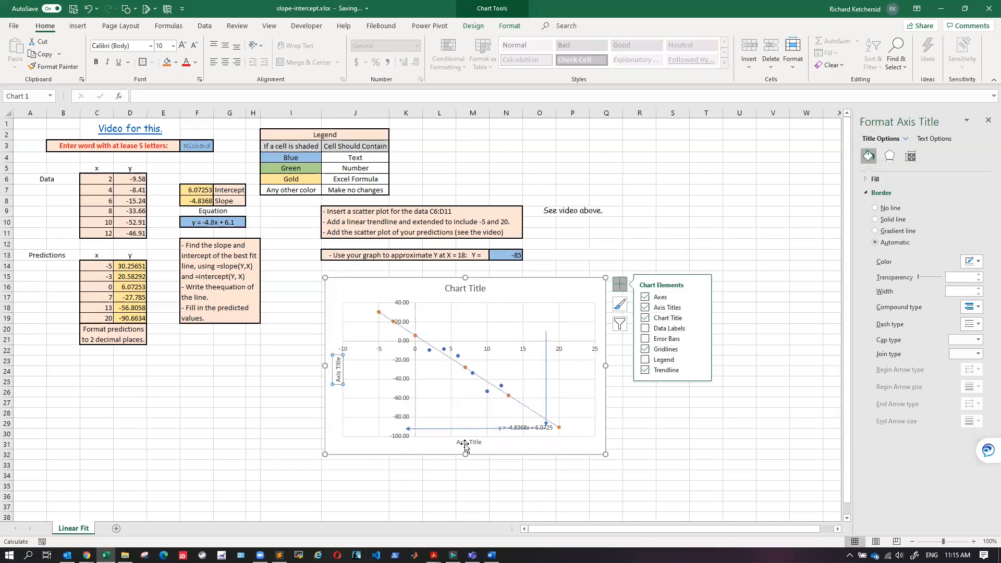
Step: Fill in the titles so the chart reads 'Scatter Plot of the Data' with x and y axes
{"action": "left_click", "coordinate": [468, 441]}
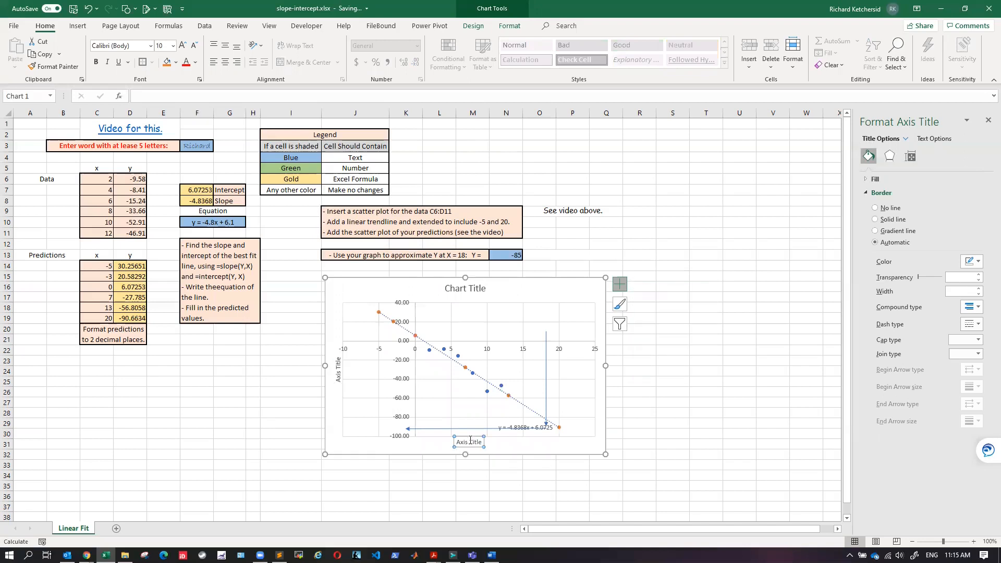
{"action": "double_click", "coordinate": [468, 442]}
{"action": "type", "text": "x"}
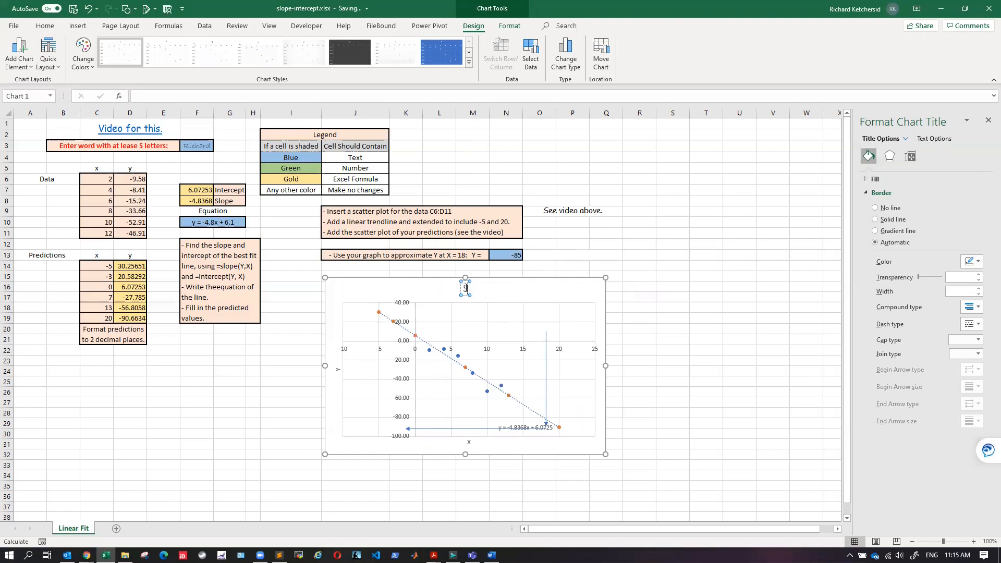
{"action": "type", "text": "Scatter Plot of the Data"}
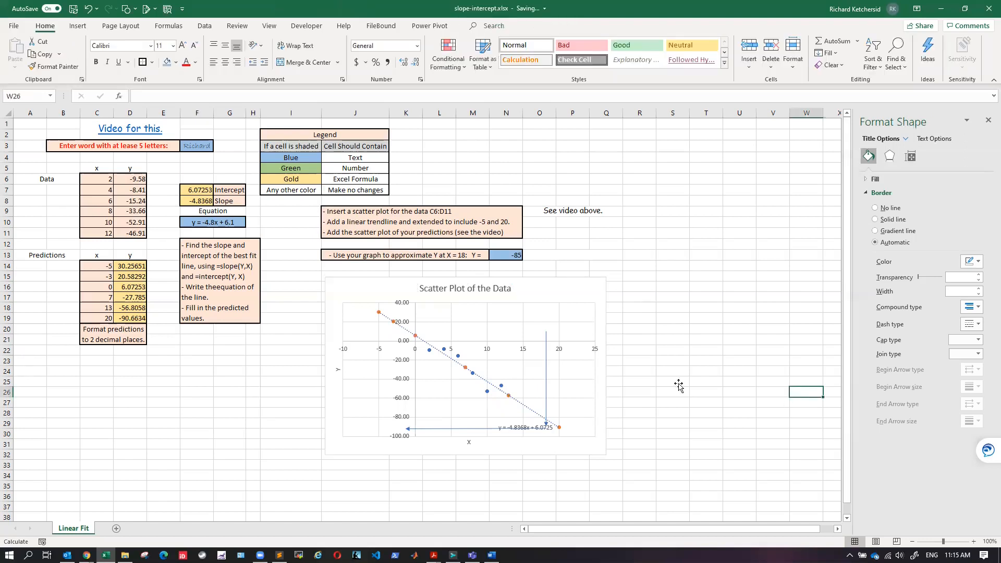
{"action": "left_click", "coordinate": [881, 192]}
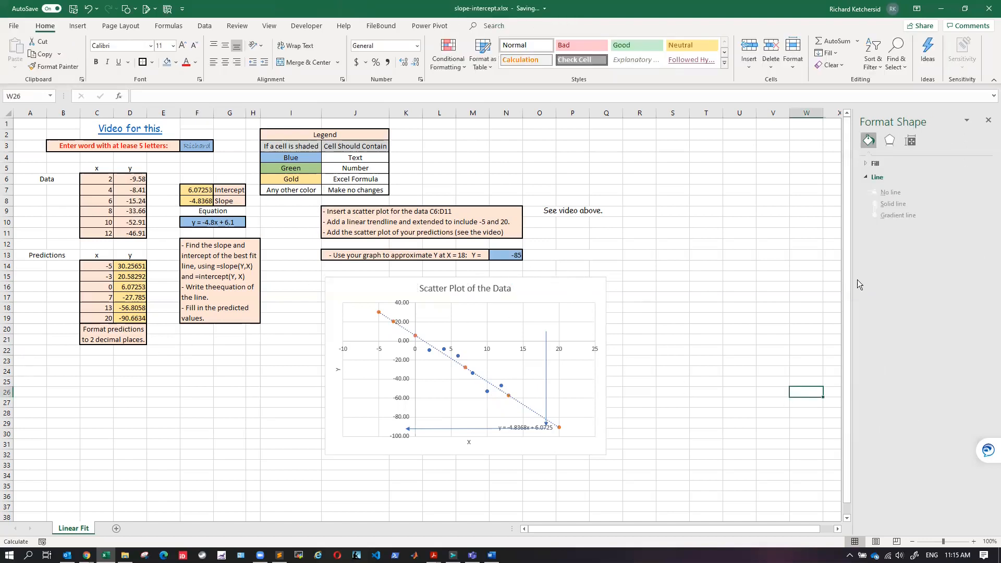